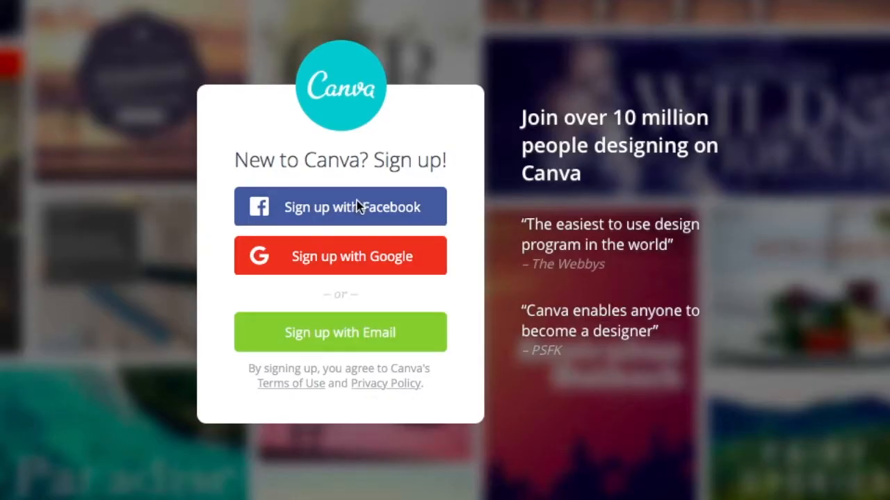
# Step: Sign in to Canva with Facebook to reach the design home
pyautogui.click(340, 207)
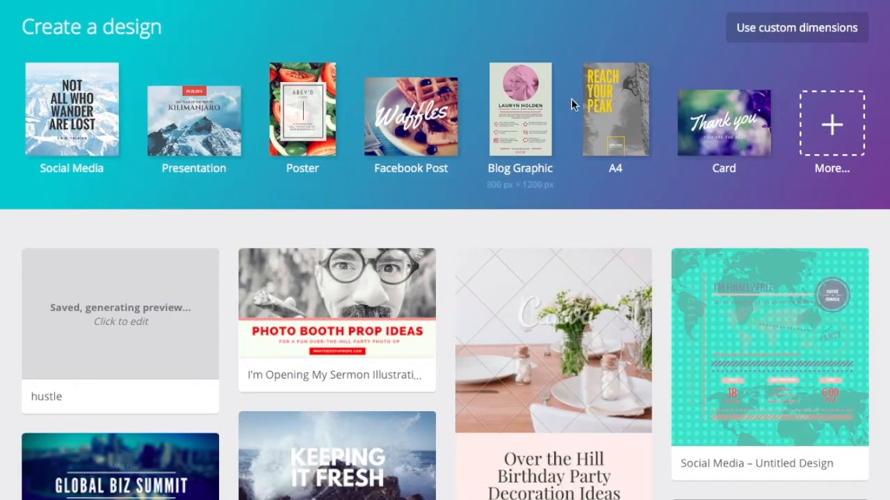
pyautogui.moveTo(831, 123)
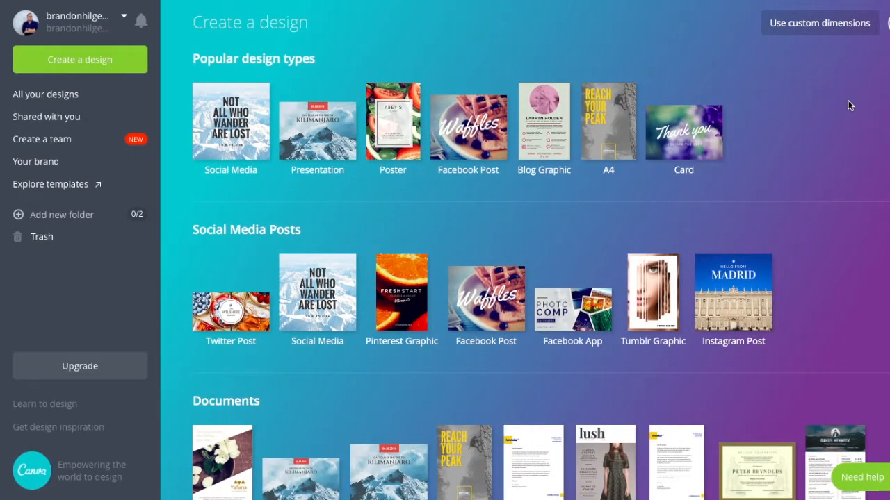
pyautogui.moveTo(230, 122)
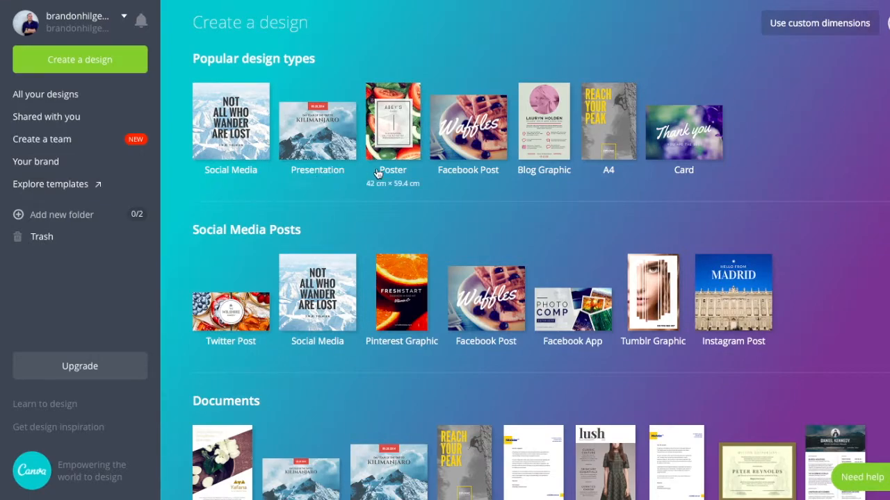
pyautogui.moveTo(277, 196)
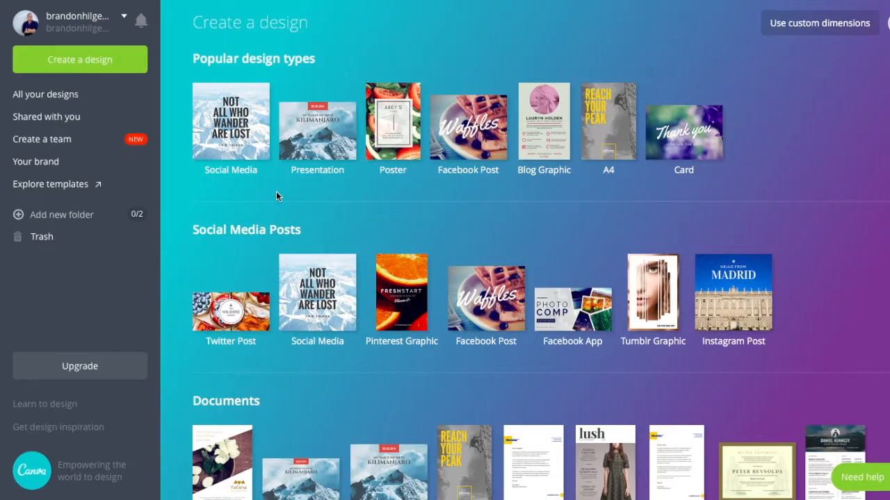
# Step: Scroll down through the design type categories toward Desktop Wallpaper
pyautogui.scroll(-3)
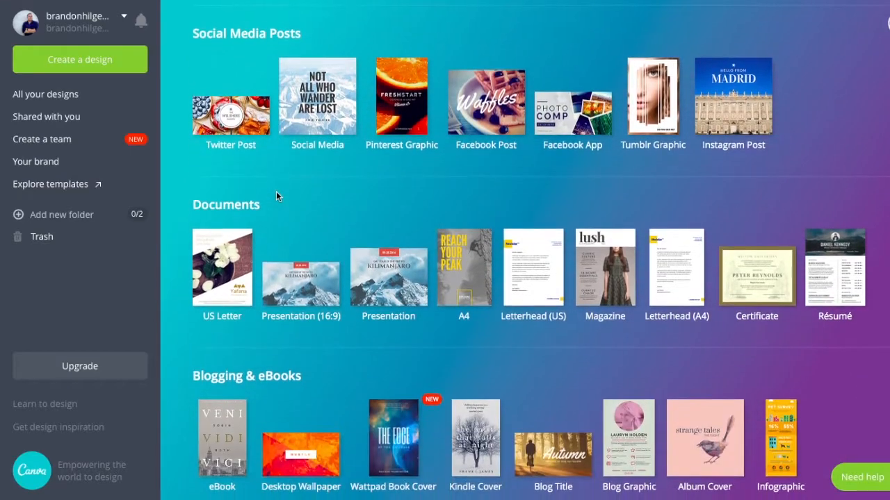
pyautogui.scroll(-3)
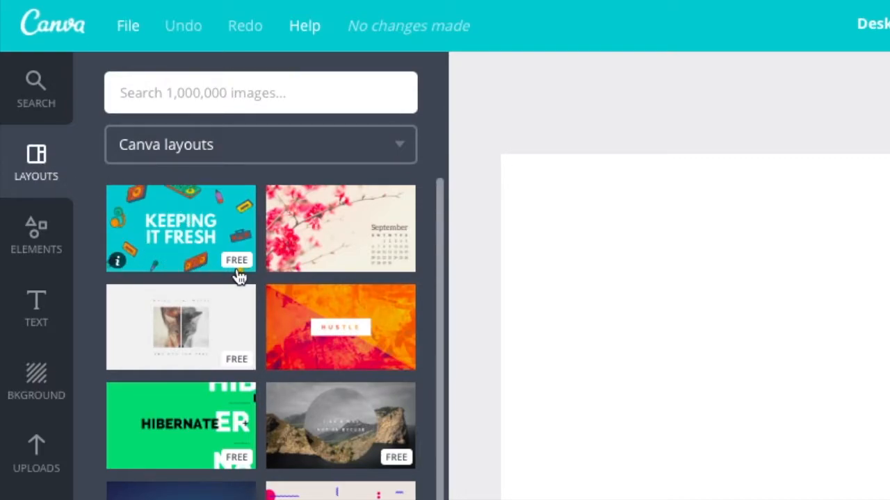
pyautogui.moveTo(305, 269)
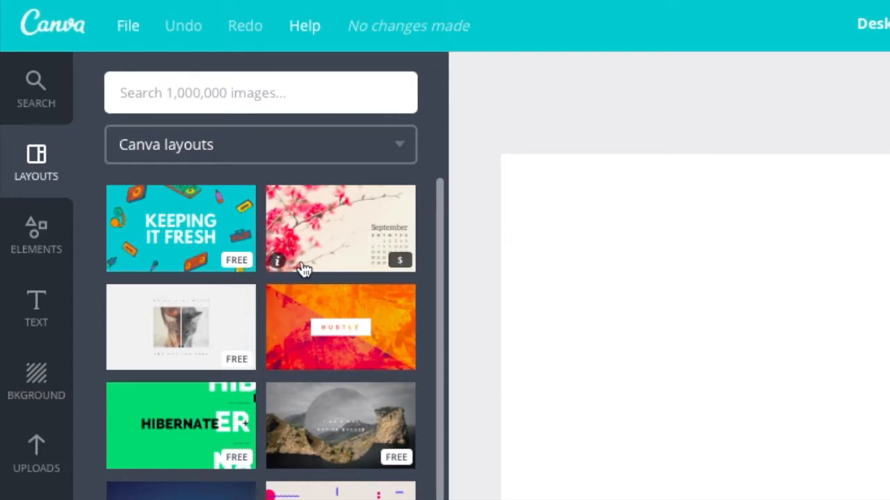
pyautogui.moveTo(403, 275)
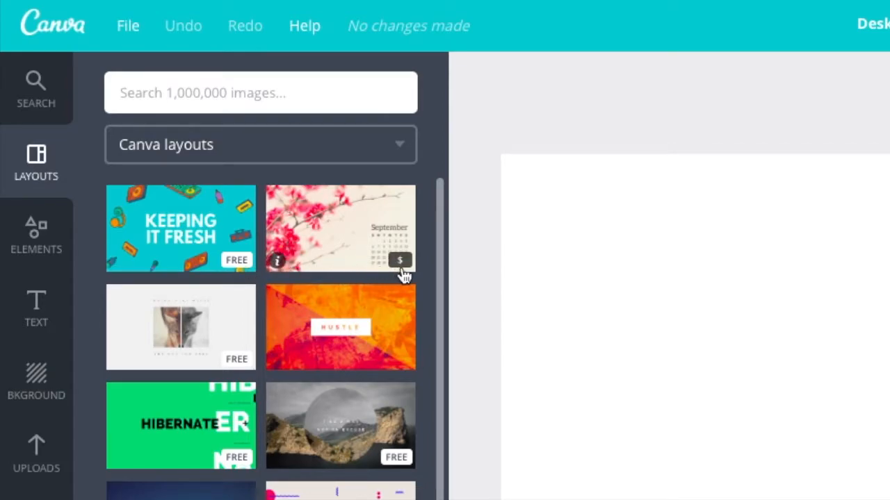
pyautogui.moveTo(393, 273)
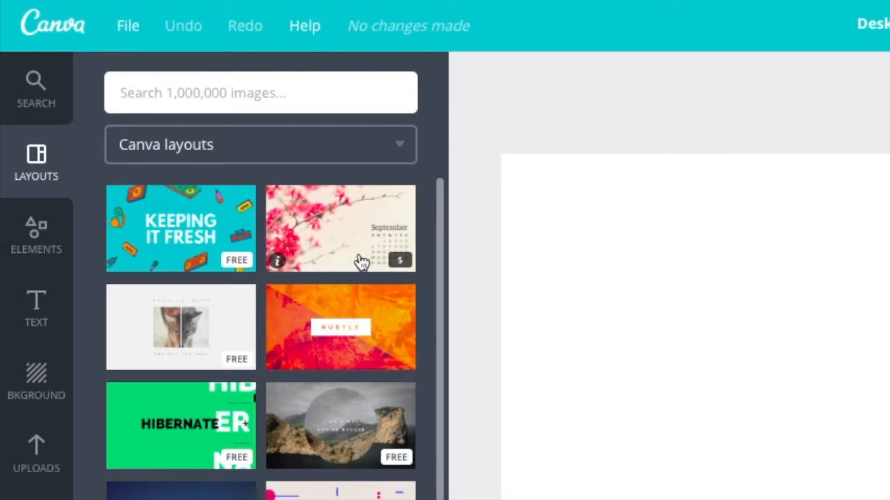
pyautogui.moveTo(367, 266)
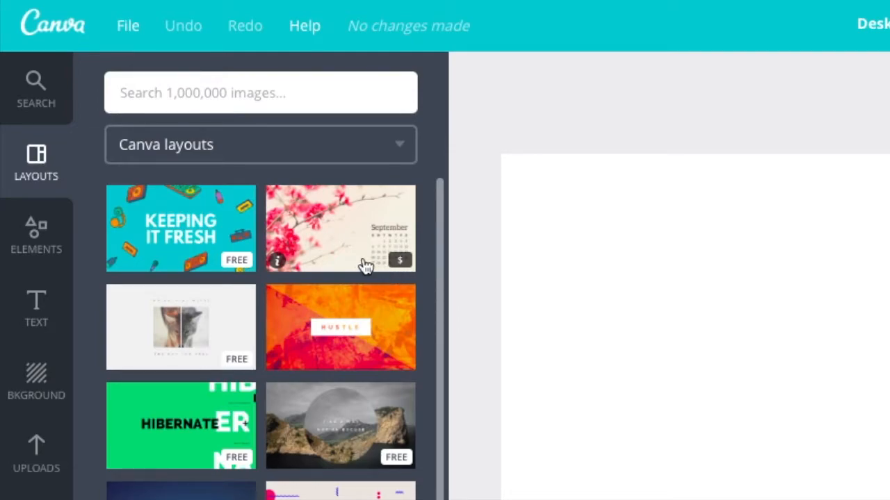
# Step: Preview the Keeping It Fresh, September, HUSTLE and Which Wolf Wins layouts, then apply the coastline circle layout
pyautogui.click(181, 228)
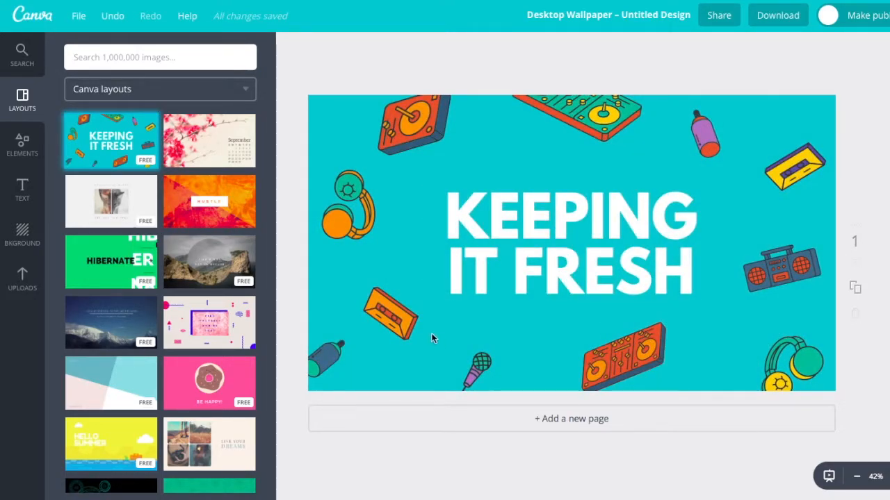
pyautogui.moveTo(205, 153)
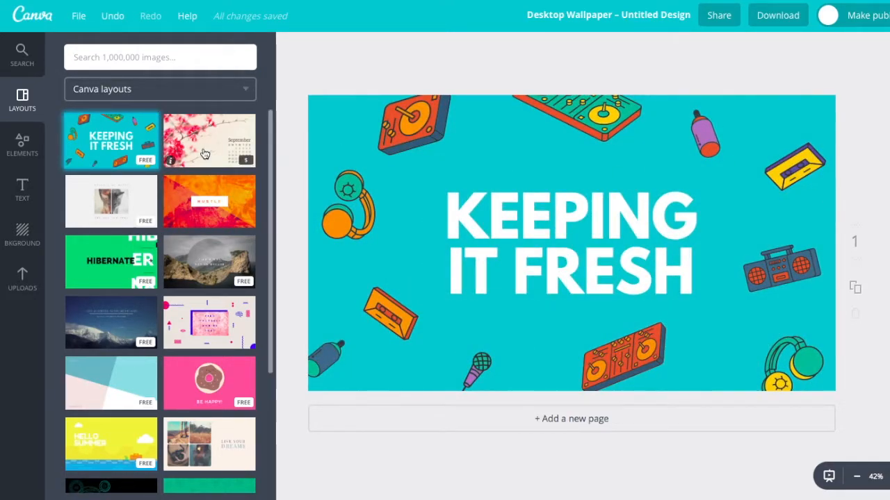
pyautogui.click(209, 141)
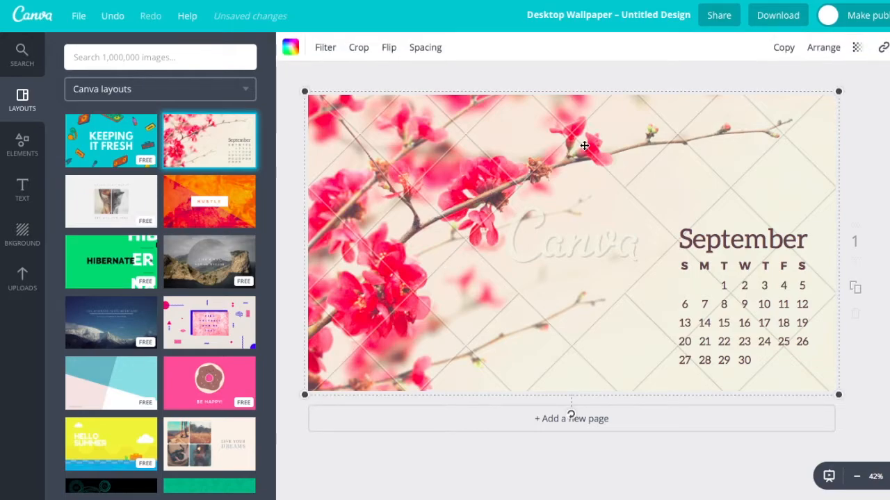
pyautogui.moveTo(461, 247)
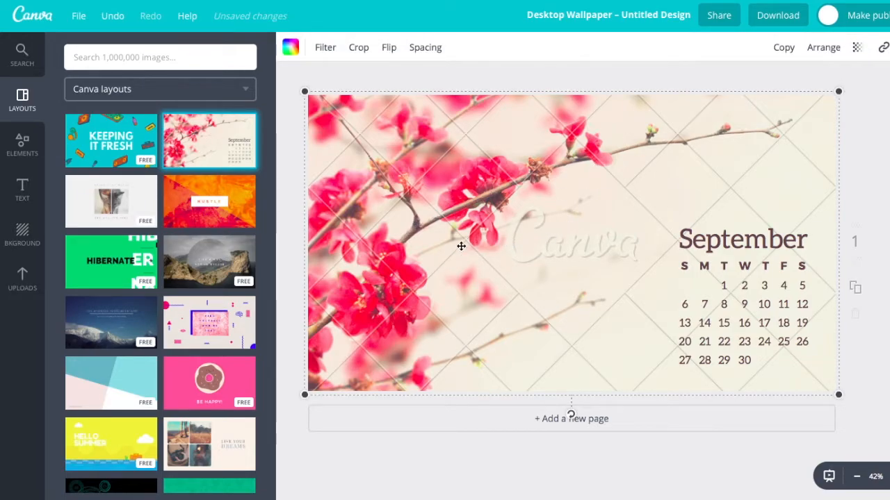
pyautogui.moveTo(491, 229)
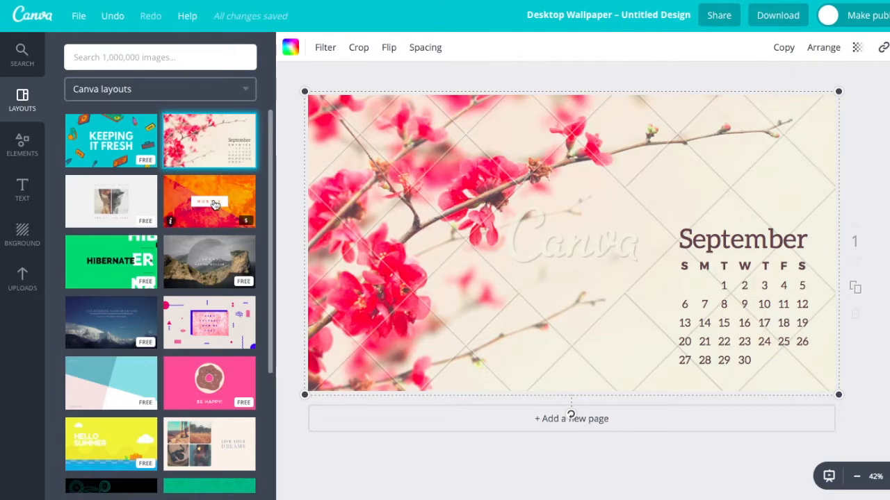
pyautogui.moveTo(207, 193)
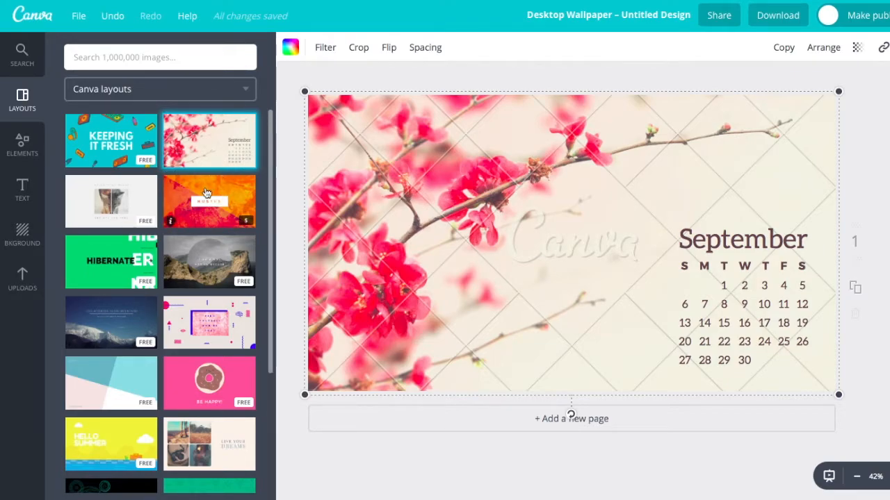
pyautogui.click(209, 201)
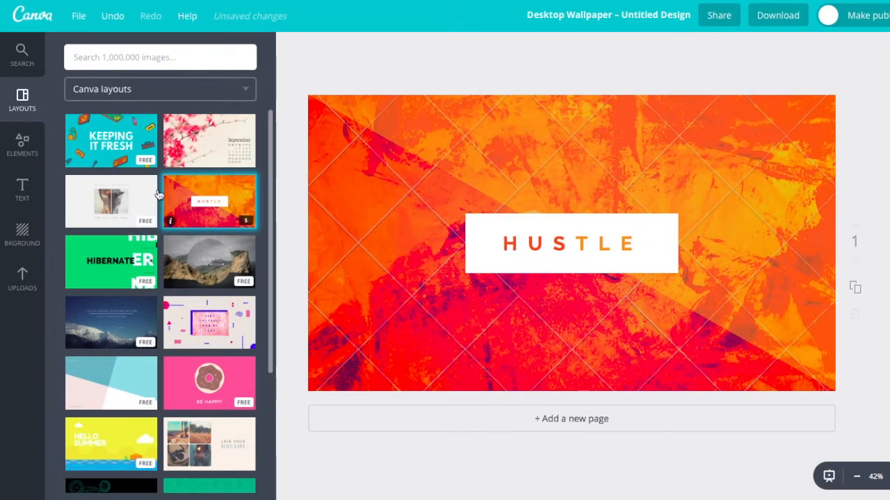
pyautogui.click(111, 202)
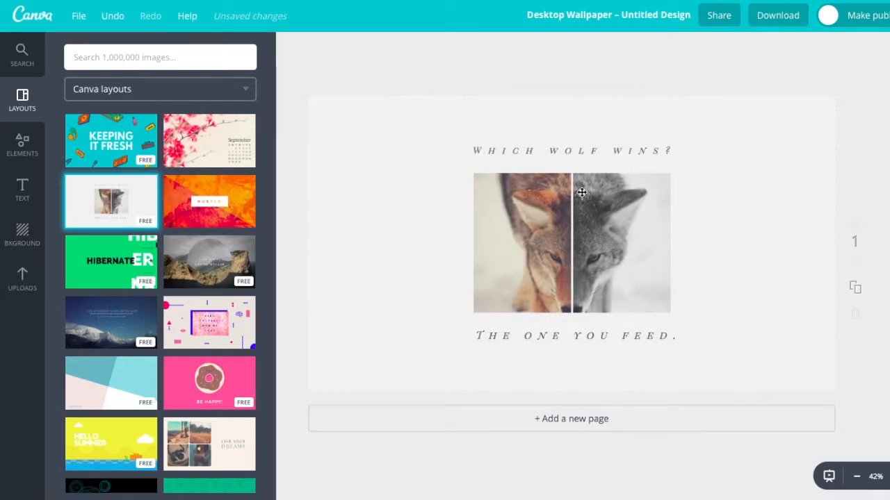
pyautogui.click(111, 140)
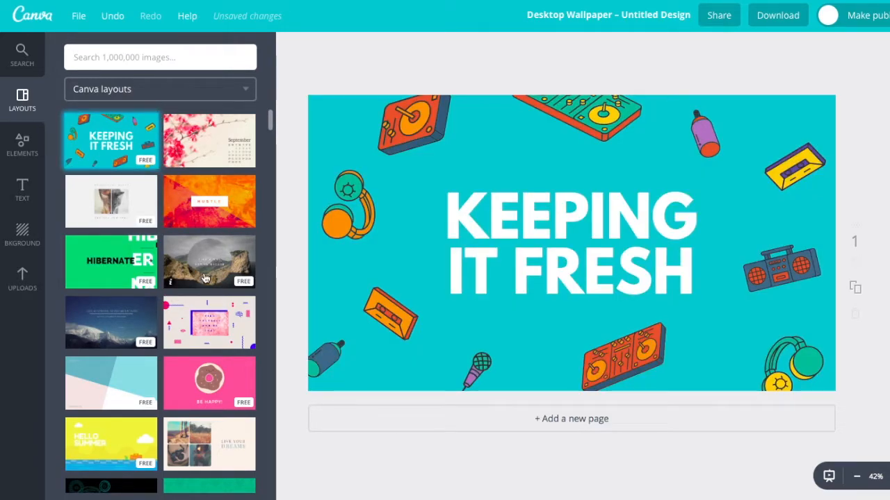
pyautogui.click(209, 262)
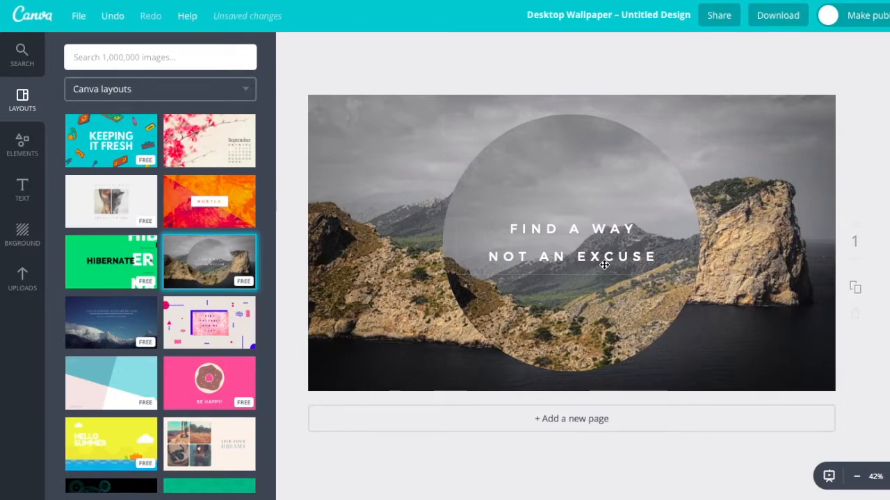
# Step: Change the circle text to 'WISDOM SECRETS TO A BETTER LIFE' and retitle the design to match
pyautogui.click(572, 243)
pyautogui.write('WISDOM')
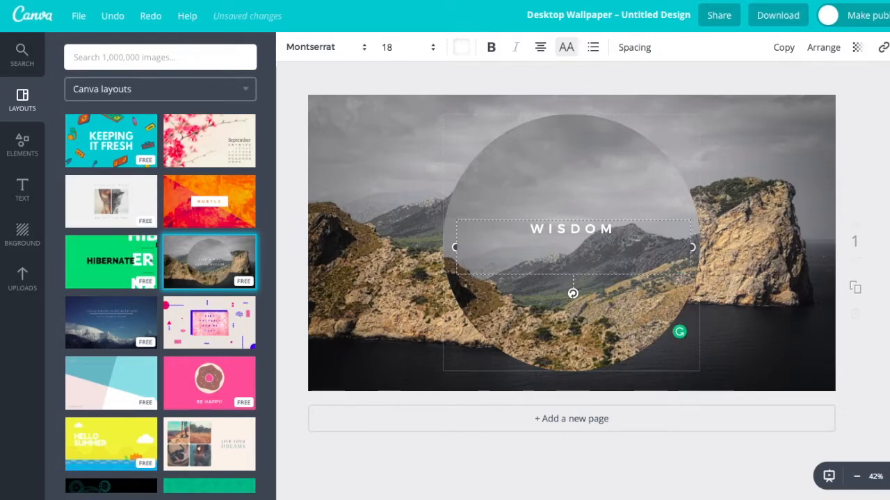
pyautogui.write('SECRETS TO A')
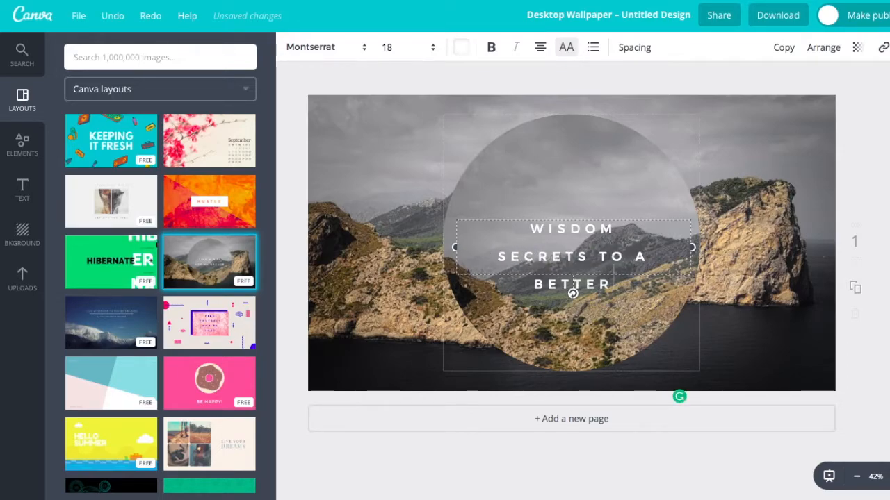
pyautogui.write('LIFE')
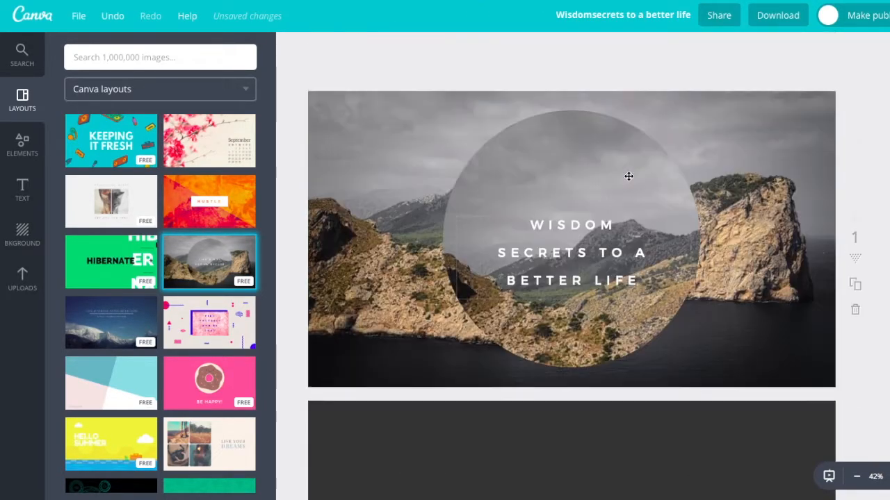
pyautogui.scroll(-3)
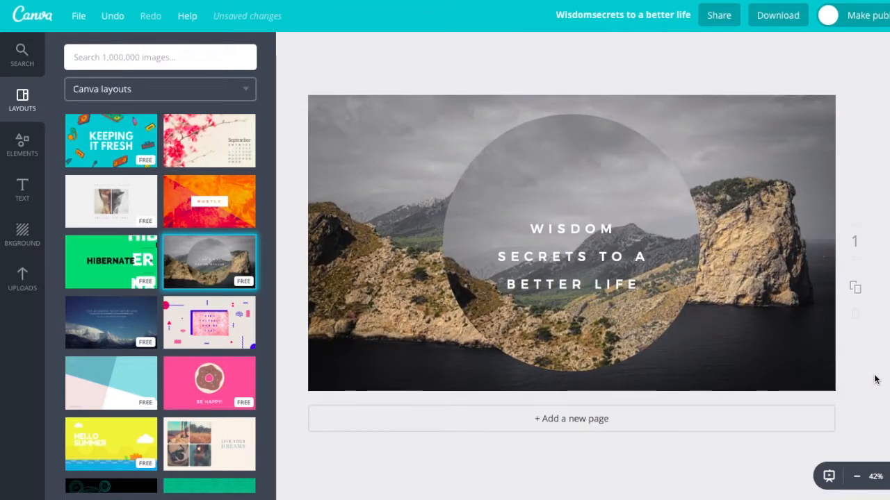
# Step: Set the WISDOM circle text to size 24 and re-centre it inside the circle
pyautogui.click(571, 257)
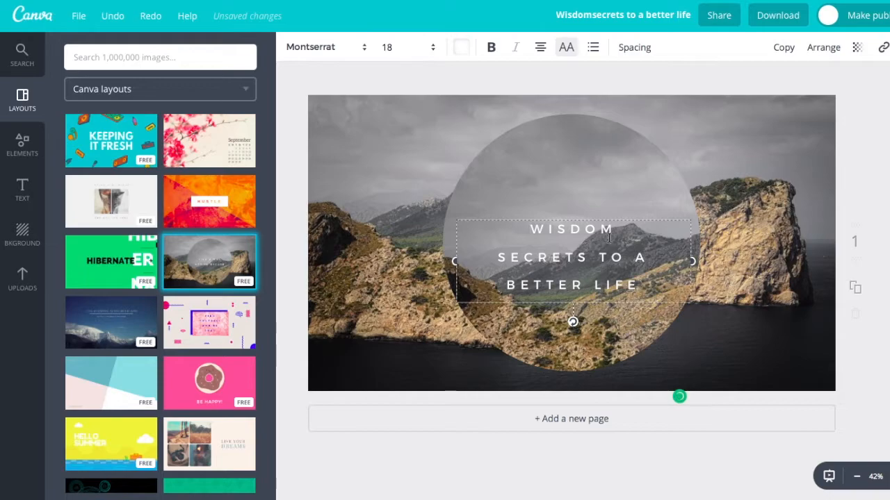
pyautogui.doubleClick(572, 228)
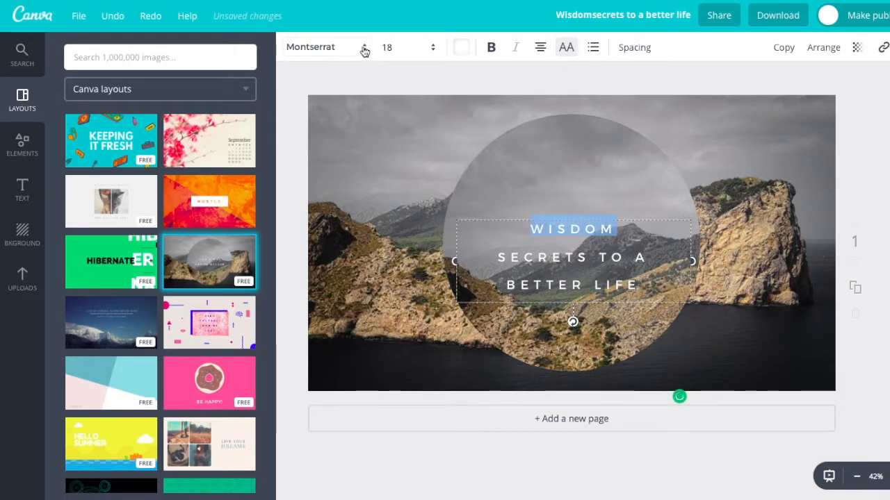
pyautogui.click(407, 47)
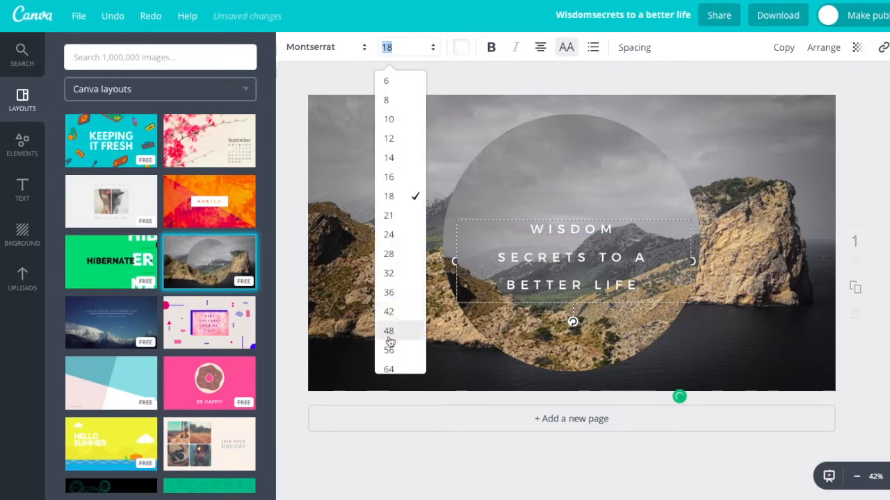
pyautogui.click(389, 330)
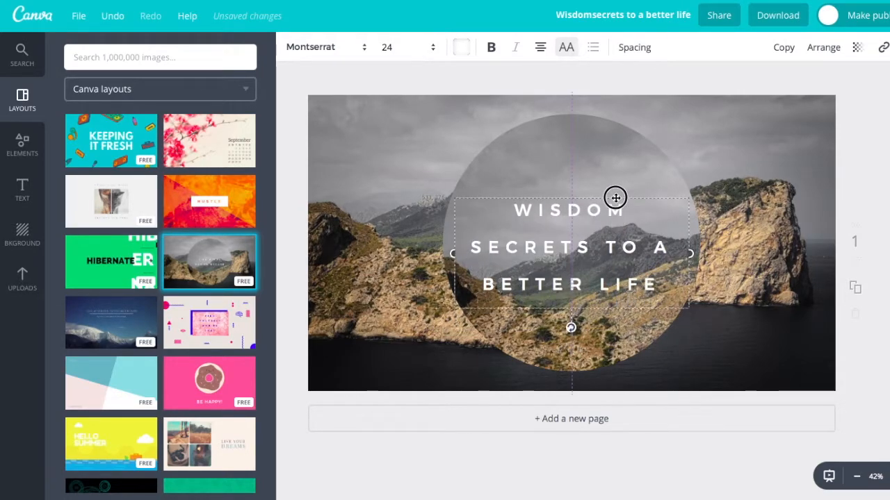
pyautogui.moveTo(615, 198); pyautogui.dragTo(597, 152)
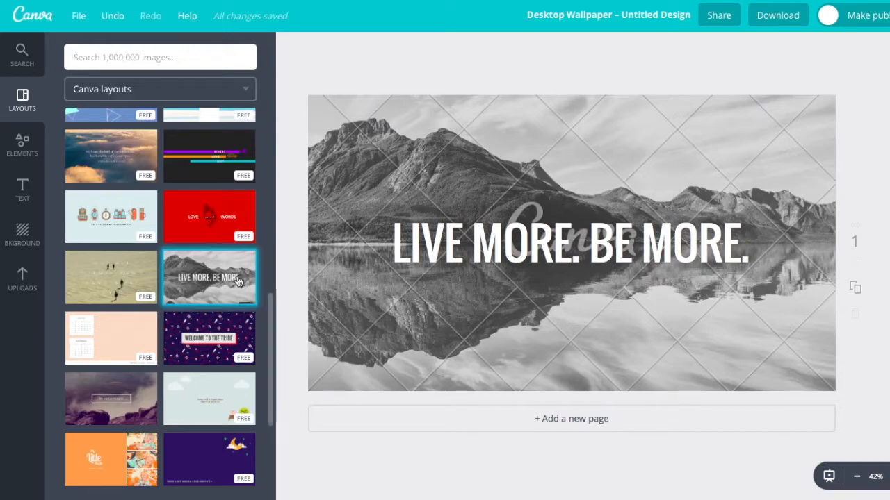
pyautogui.moveTo(619, 332)
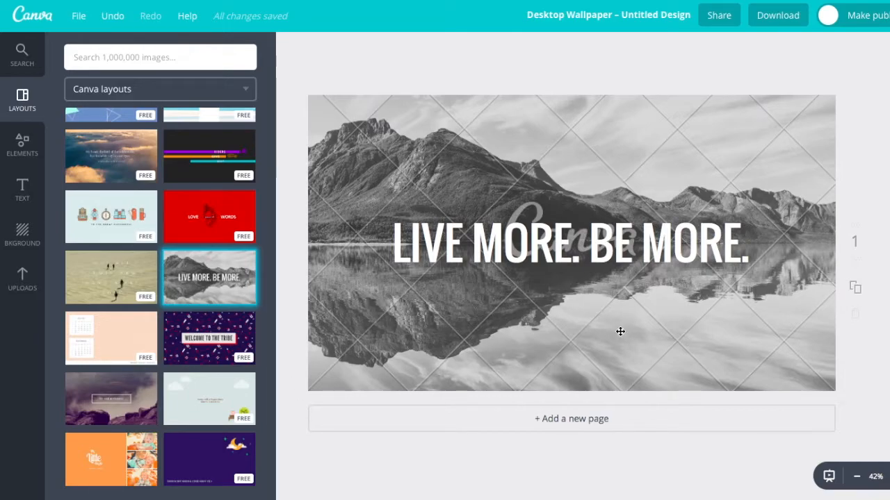
pyautogui.moveTo(714, 367)
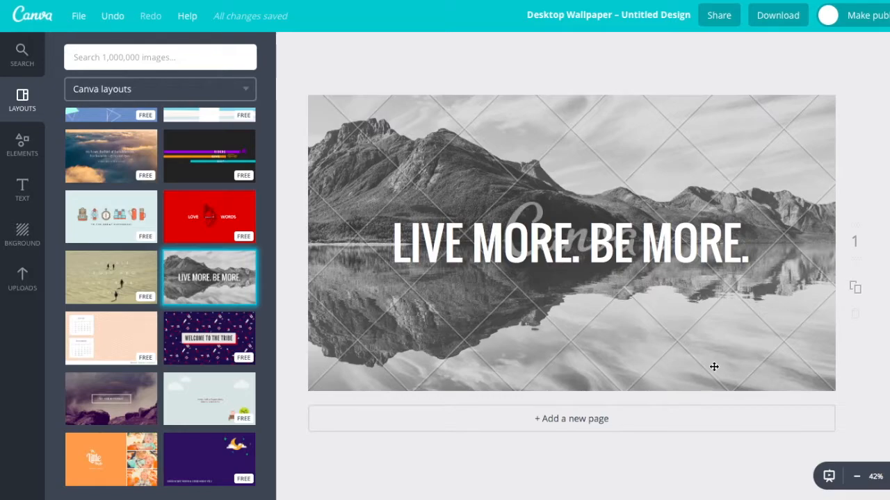
# Step: Try a green fill and then a patterned background on the mountain slide
pyautogui.click(713, 367)
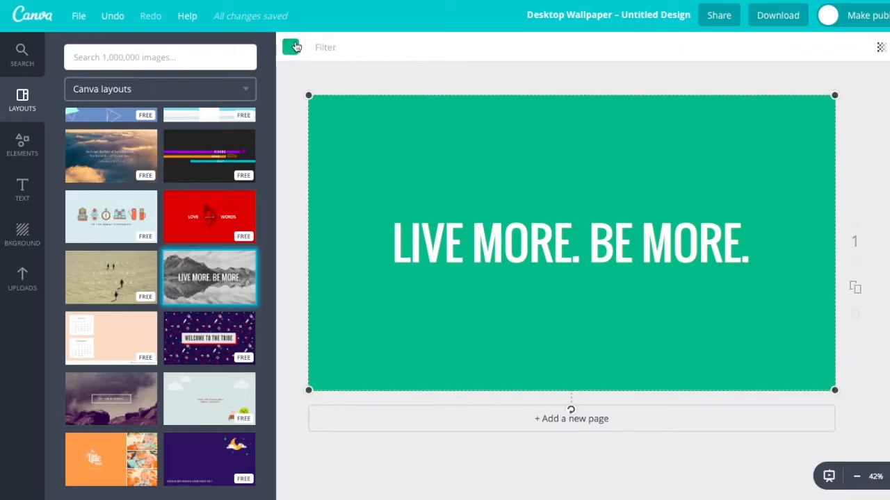
pyautogui.click(291, 47)
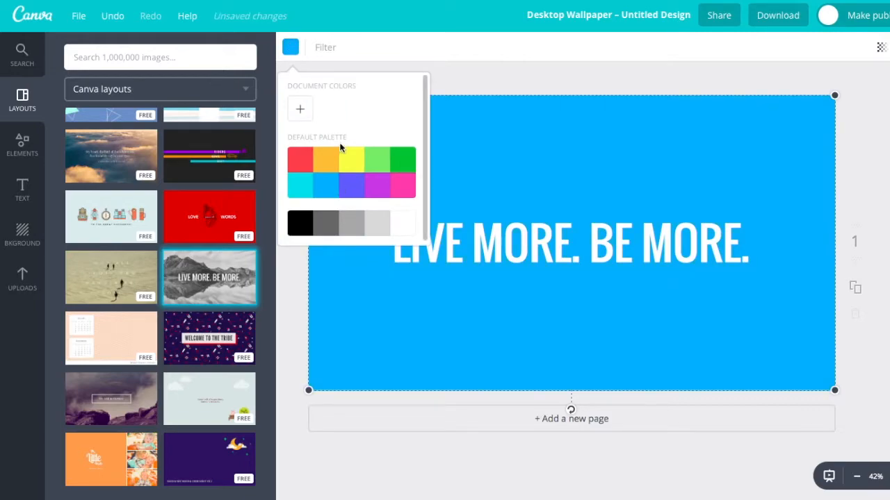
pyautogui.click(401, 158)
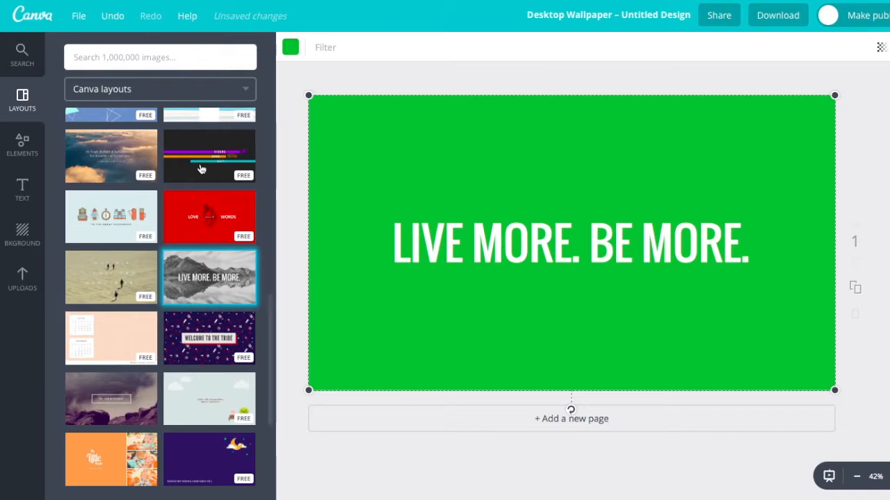
pyautogui.moveTo(657, 152)
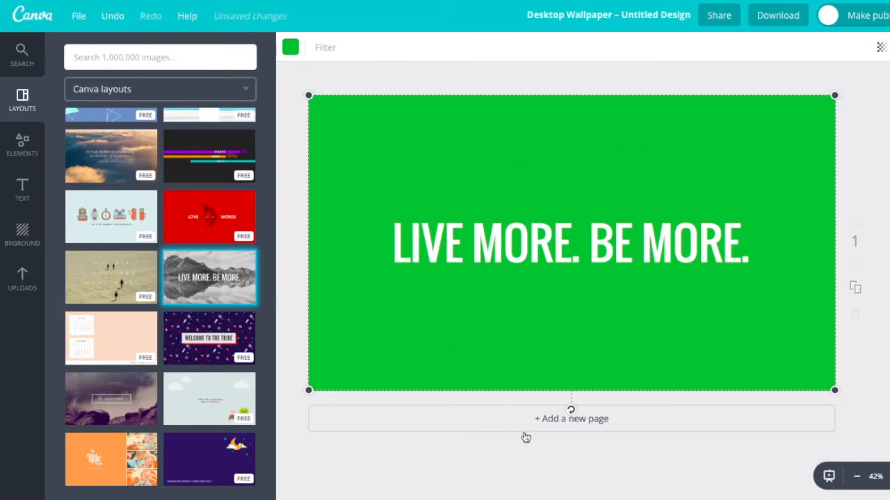
pyautogui.click(22, 233)
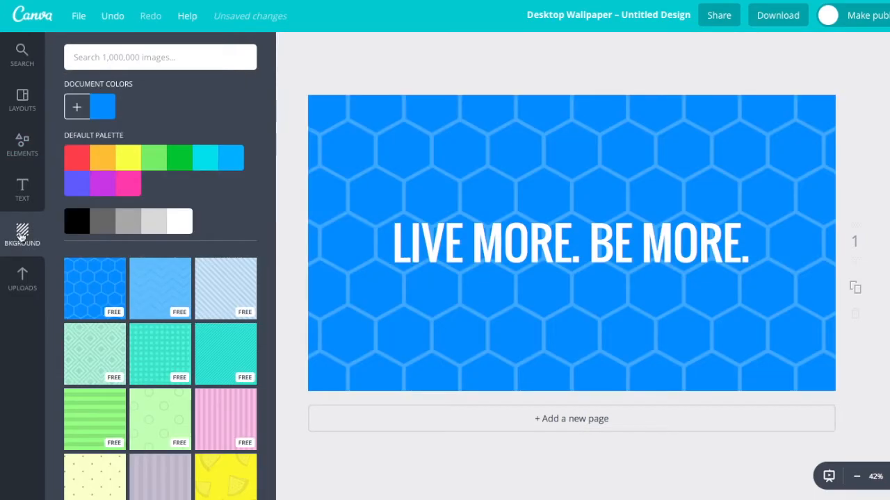
pyautogui.click(160, 289)
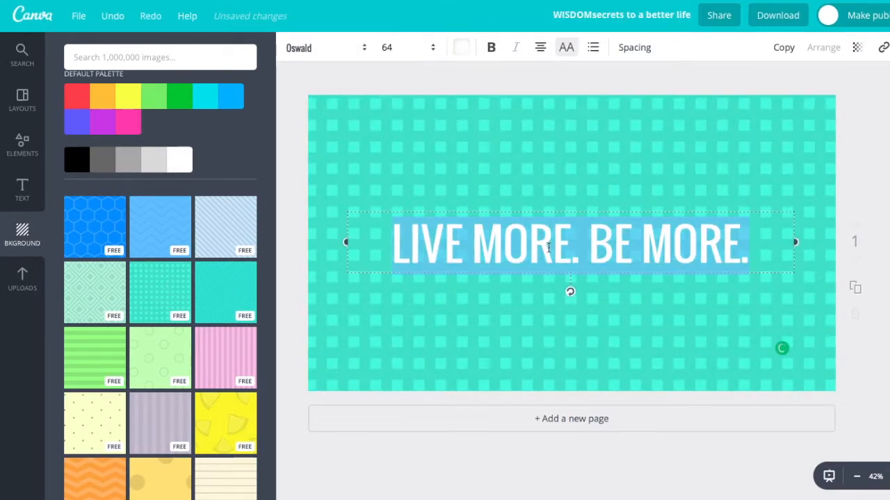
# Step: Retype the headline as 'WISDOM: SECRETS...' and make the background plain cyan
pyautogui.write('W')
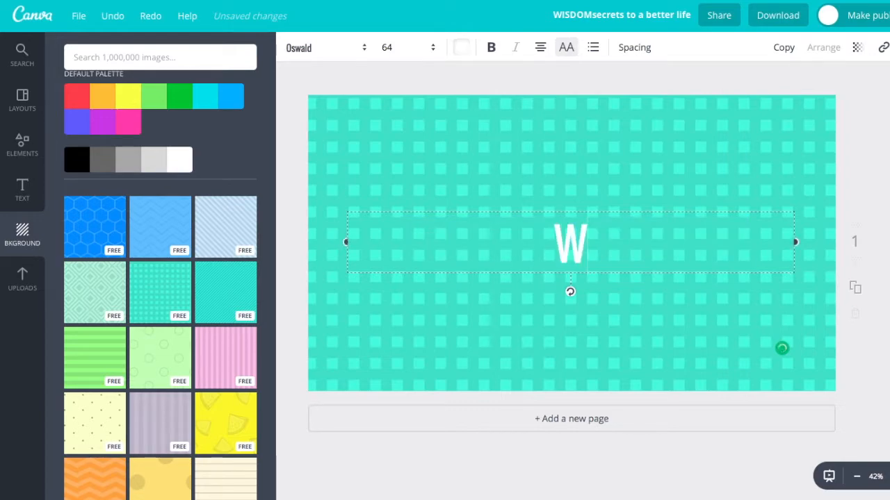
pyautogui.write('ISDOM:')
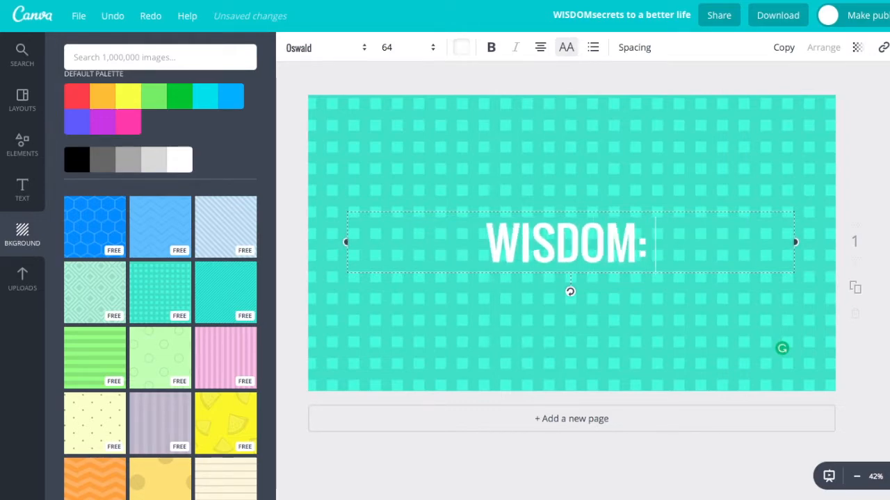
pyautogui.write('SECRETS TO A BETTER LIFE')
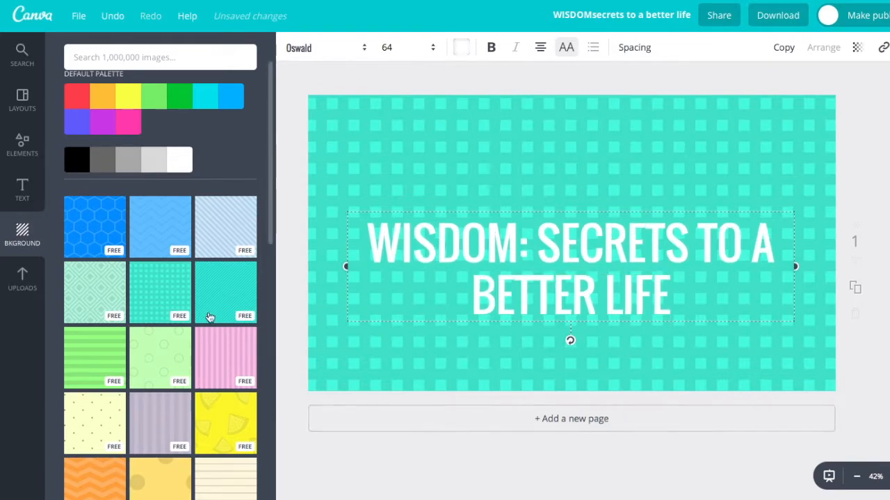
pyautogui.click(160, 226)
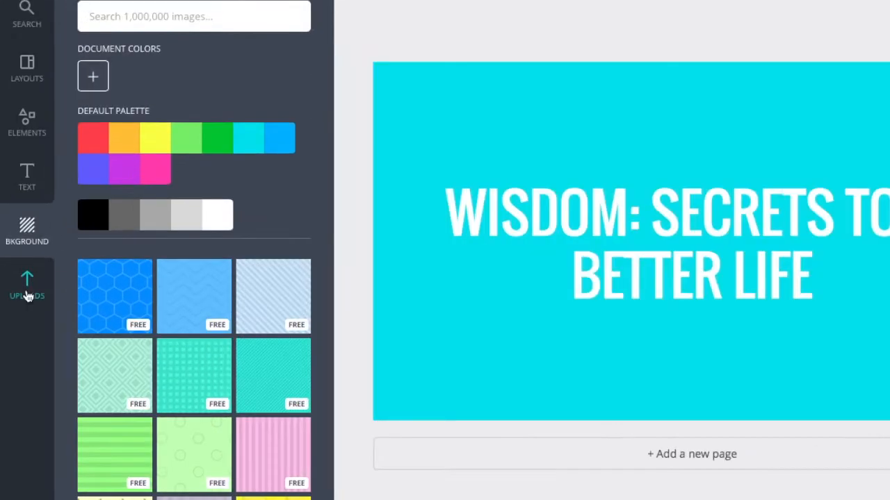
# Step: Search images for 'mountain' and stretch the lake photo over the whole slide
pyautogui.click(27, 285)
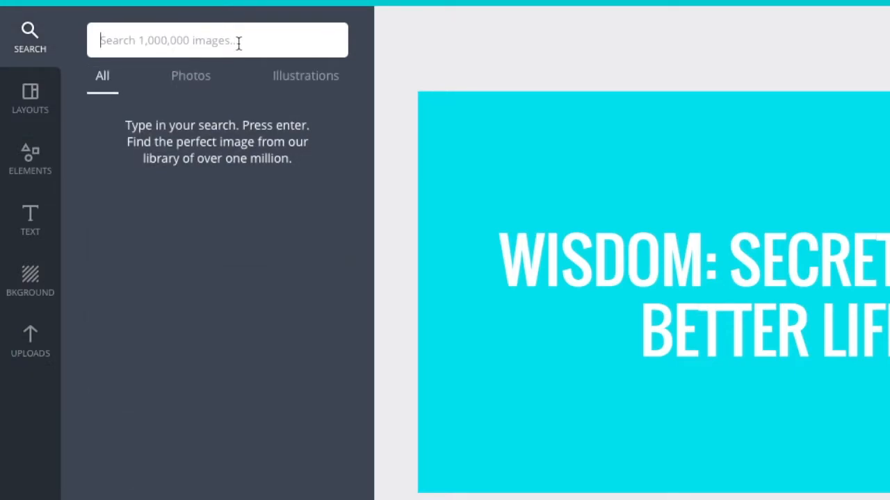
pyautogui.write('mountain')
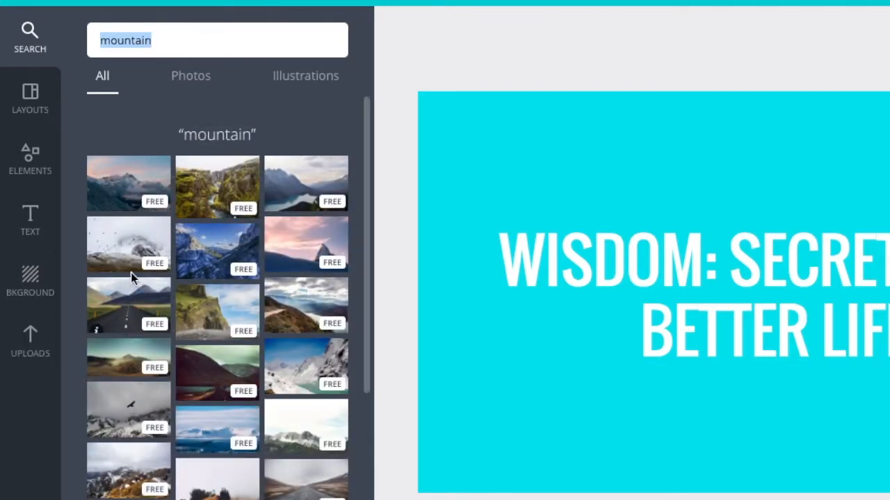
pyautogui.click(128, 245)
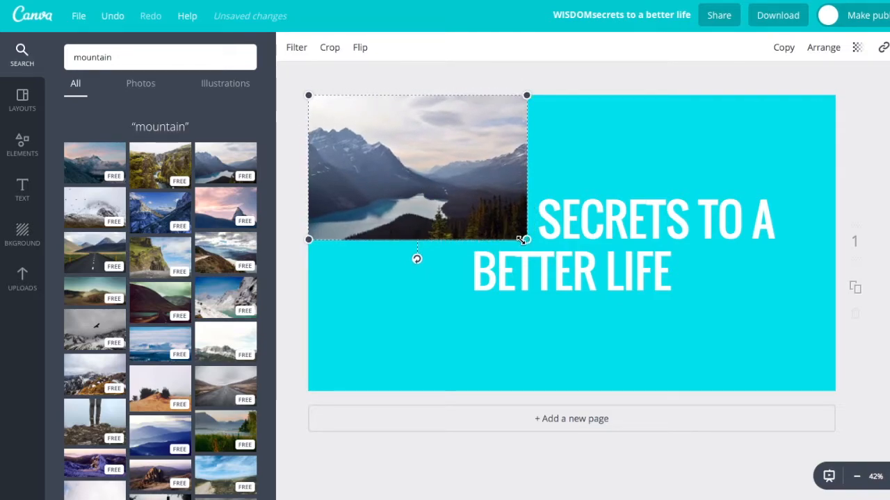
pyautogui.moveTo(525, 240); pyautogui.dragTo(830, 443)
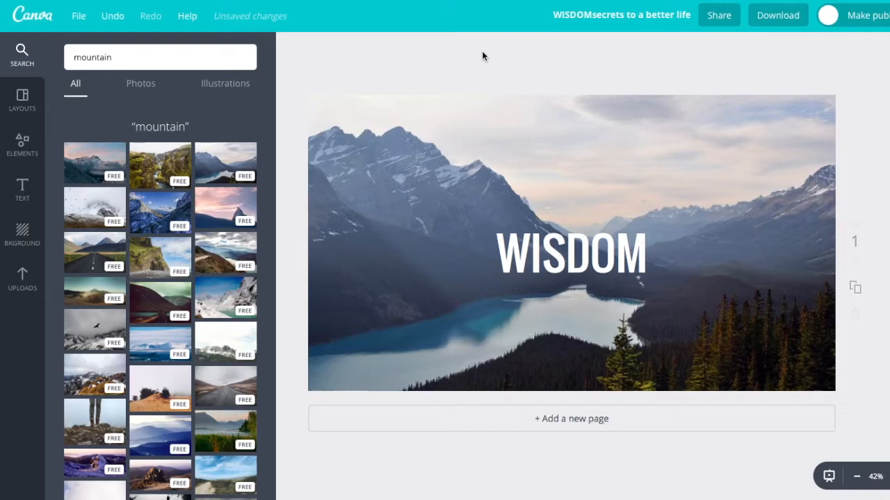
# Step: Add the SPRINGTIME lockup from the text styles onto the lake photo
pyautogui.click(571, 252)
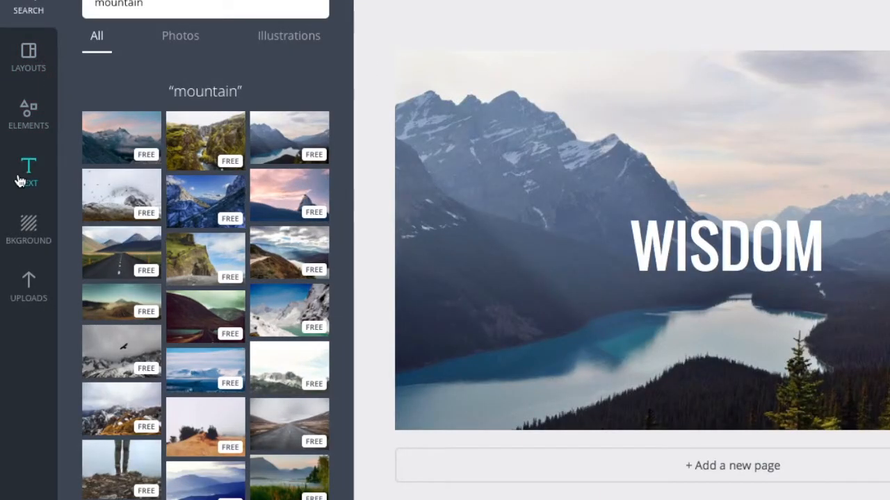
pyautogui.click(28, 170)
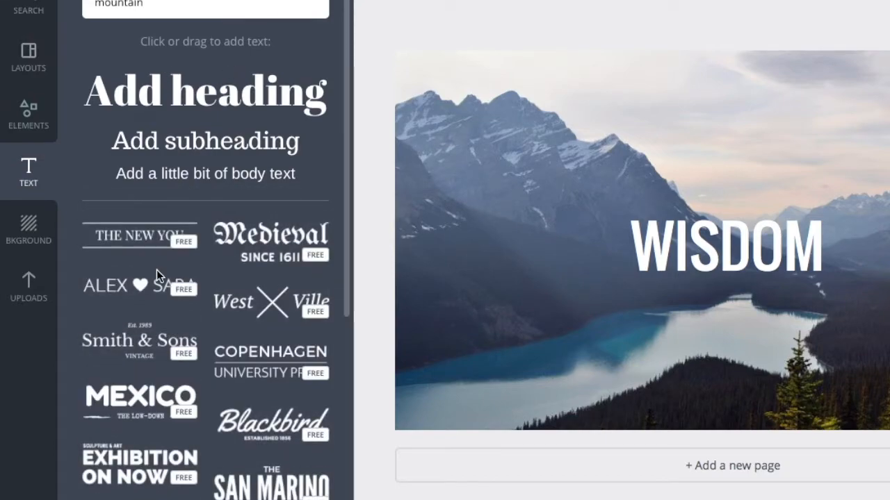
pyautogui.scroll(-3)
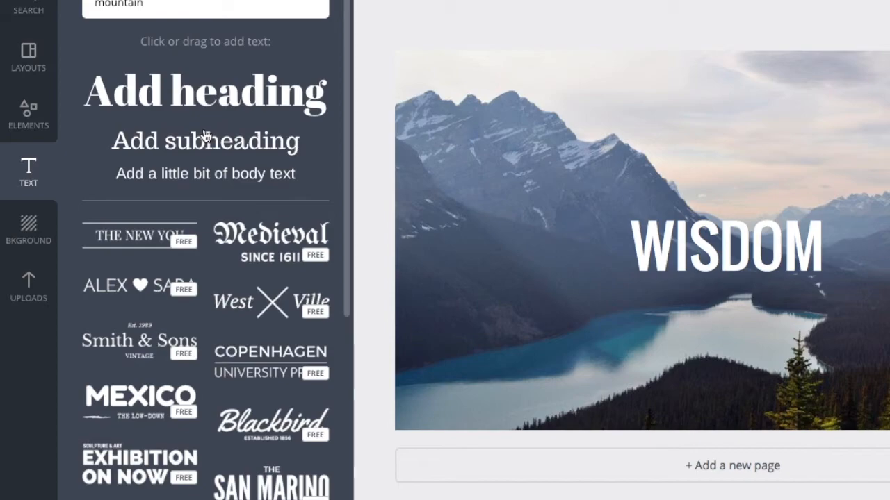
pyautogui.scroll(-3)
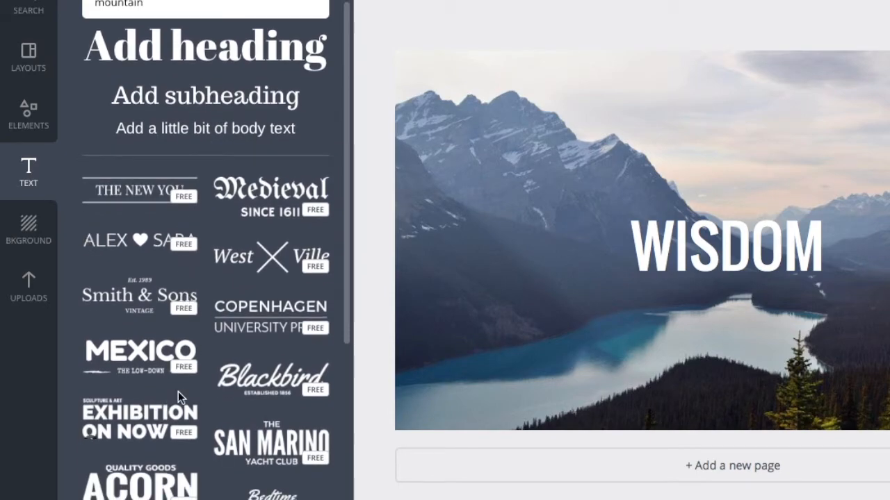
pyautogui.scroll(-3)
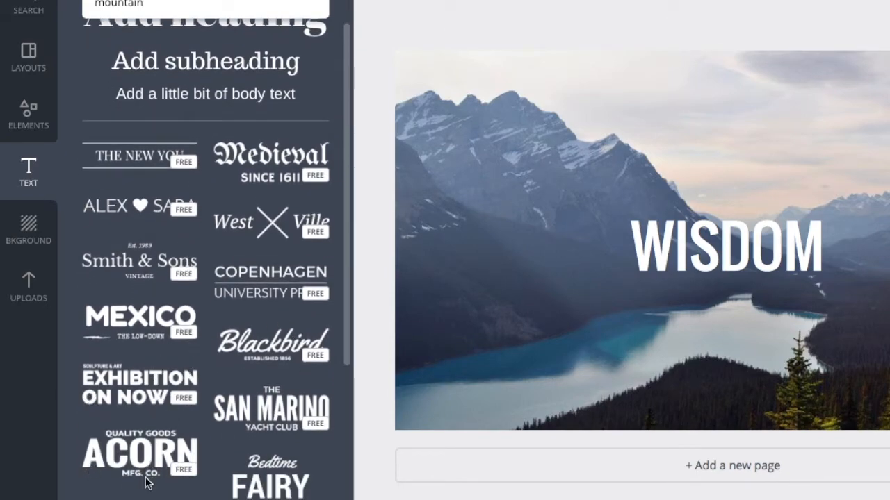
pyautogui.scroll(-3)
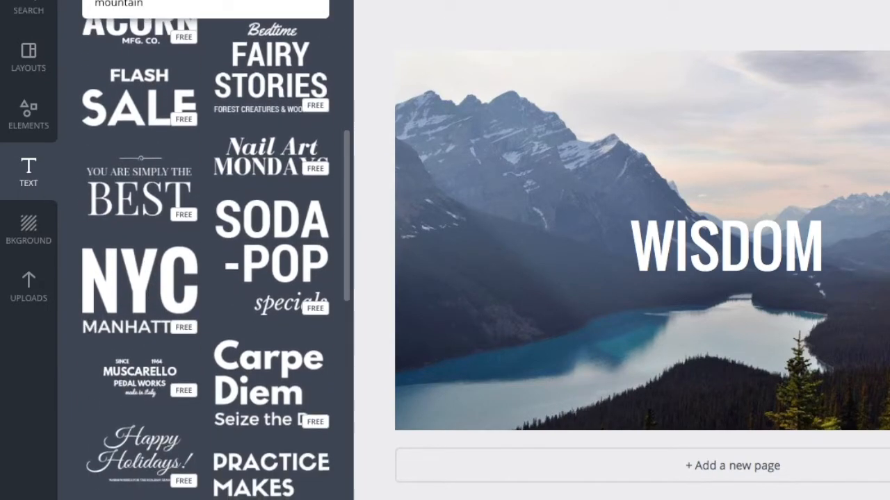
pyautogui.scroll(-3)
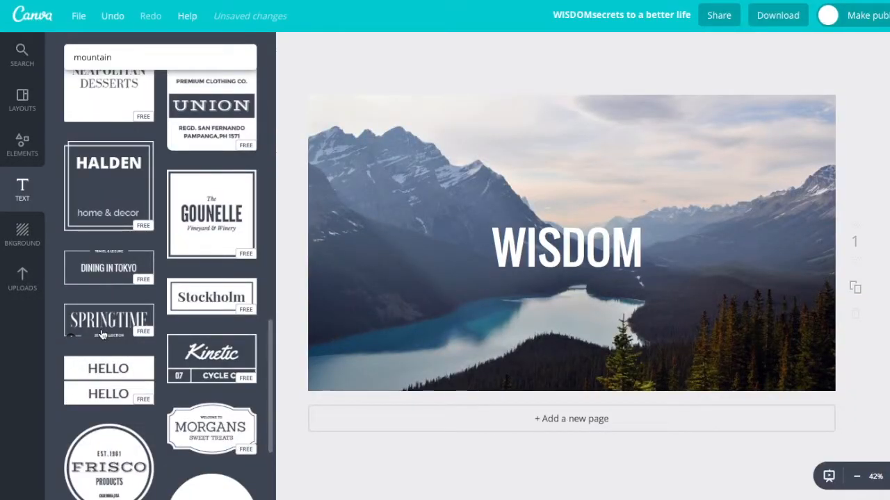
pyautogui.click(567, 247)
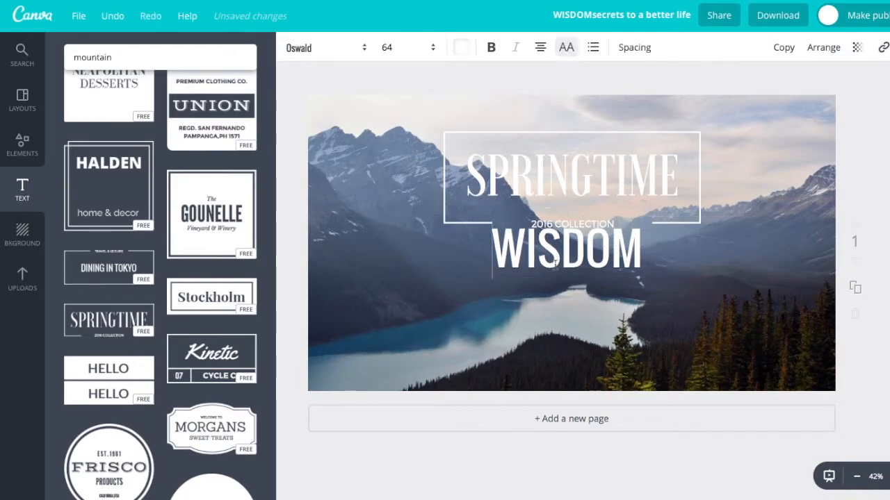
pyautogui.click(566, 249)
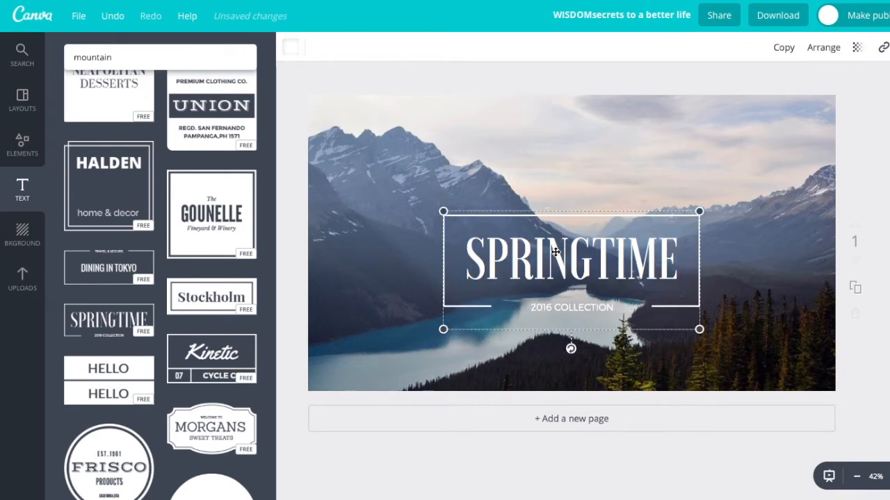
# Step: Change the lockup to read 'WISDOM' with subtitle 'Secrets to a Better Life'
pyautogui.doubleClick(572, 257)
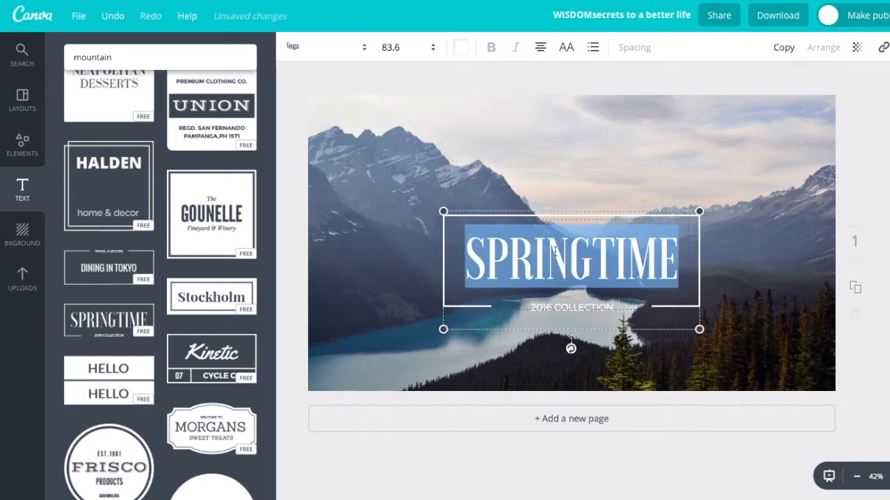
pyautogui.write('wisdom')
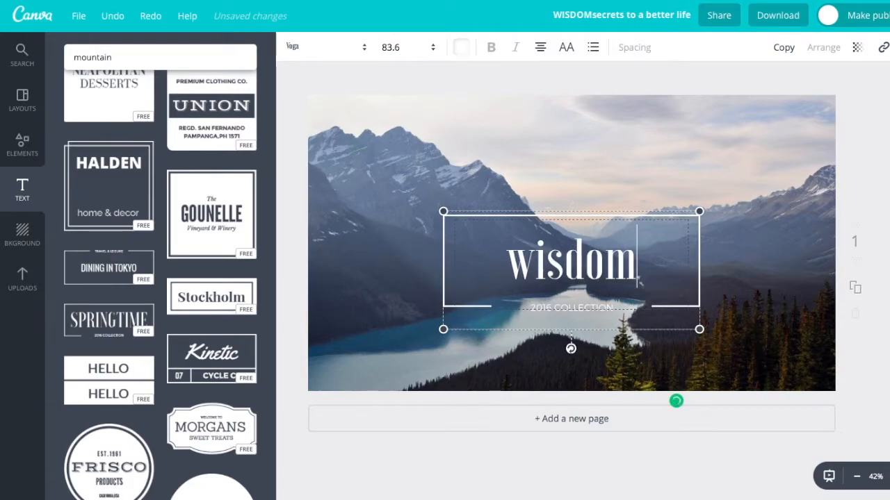
pyautogui.write('WISDOM')
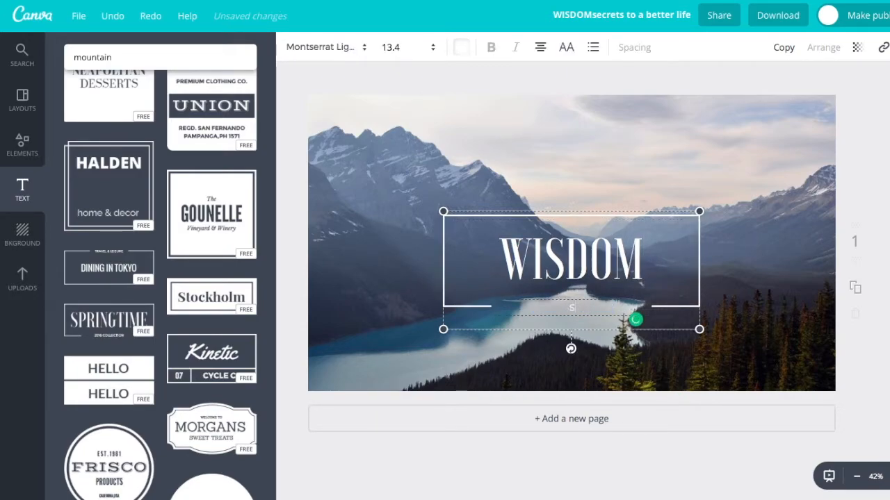
pyautogui.write('Secrets to a Better Life')
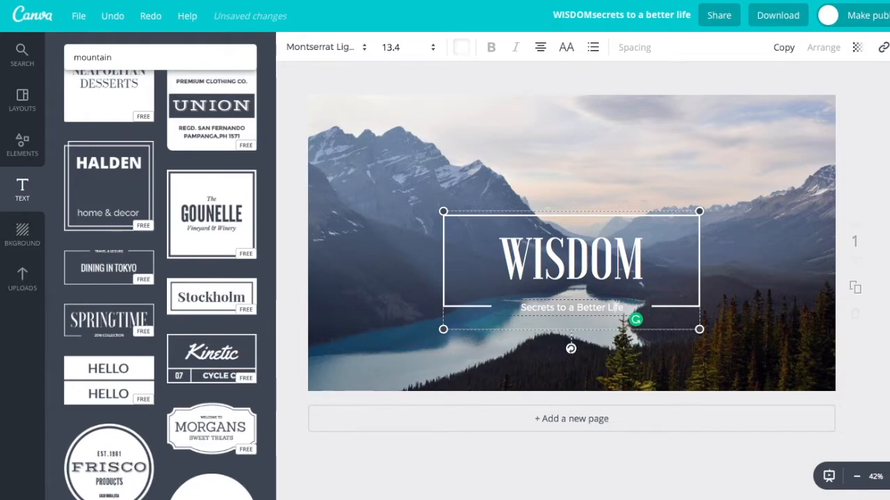
pyautogui.click(759, 330)
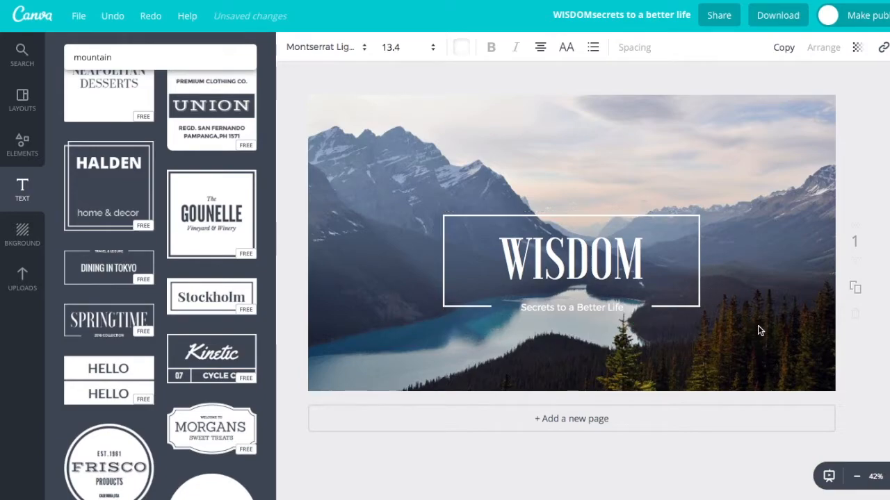
# Step: Switch the WISDOM heading font to Allura
pyautogui.click(572, 257)
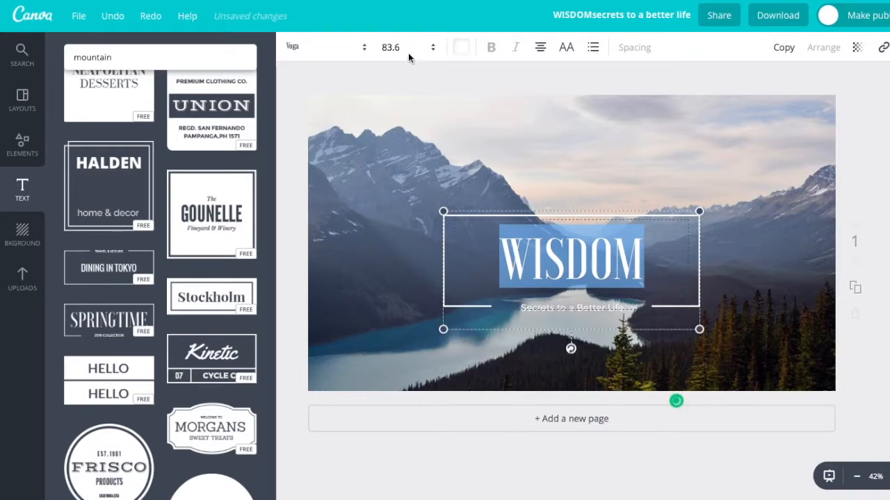
pyautogui.click(321, 47)
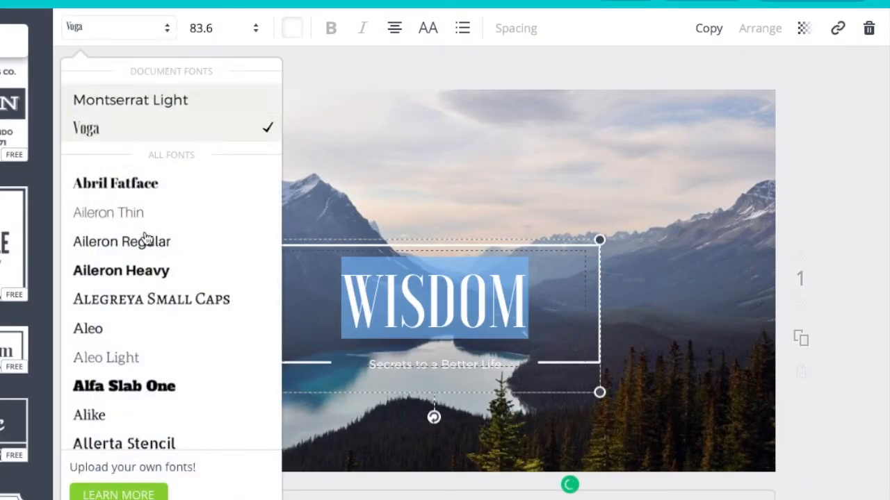
pyautogui.scroll(-3)
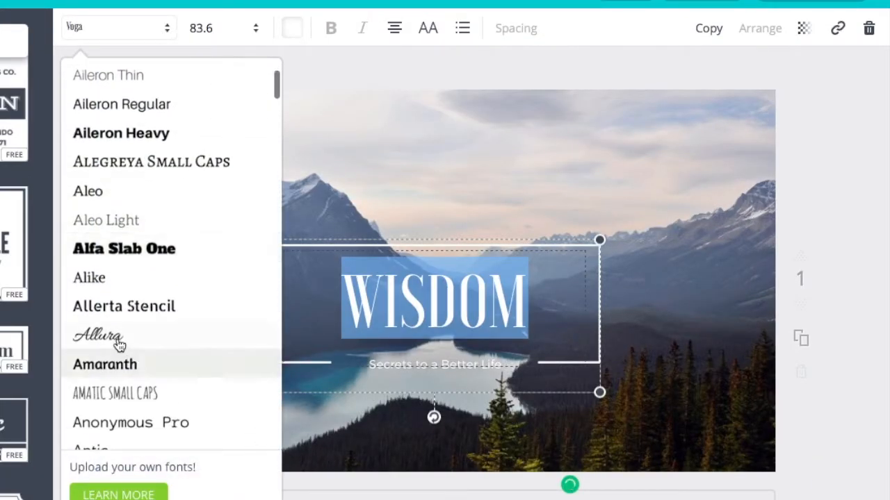
pyautogui.click(97, 336)
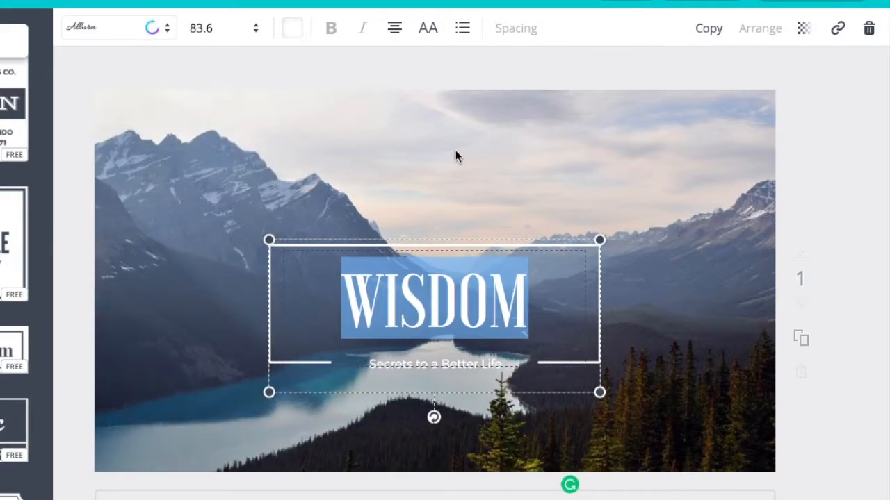
pyautogui.click(111, 28)
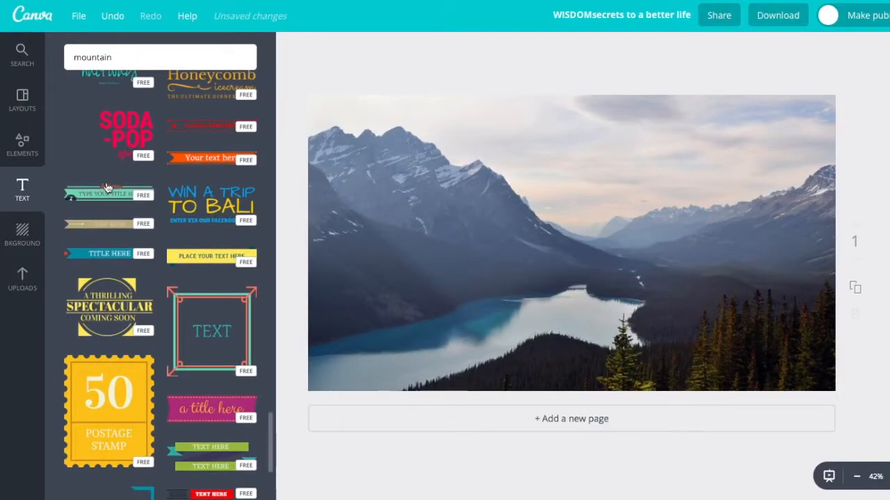
# Step: Set the new lockup's subtitle to 'secrets to a better life' and make WISDOM slightly translucent
pyautogui.scroll(-3)
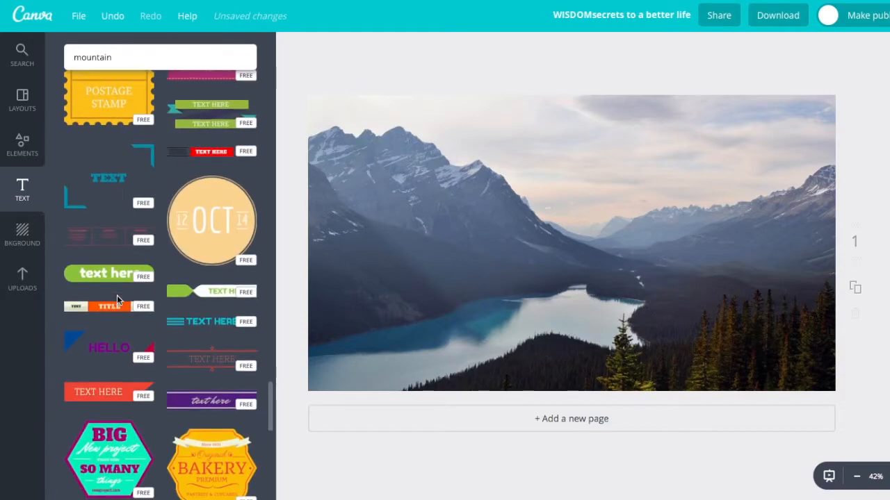
pyautogui.scroll(-3)
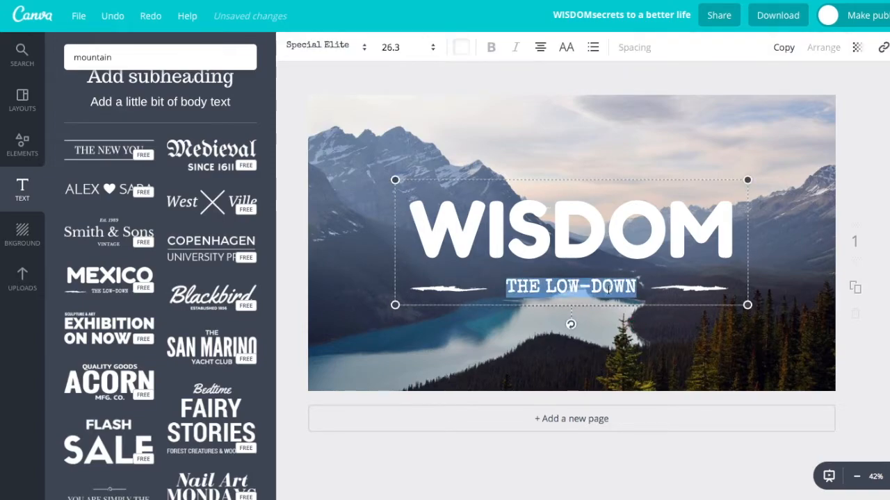
pyautogui.write('secrets to a better life')
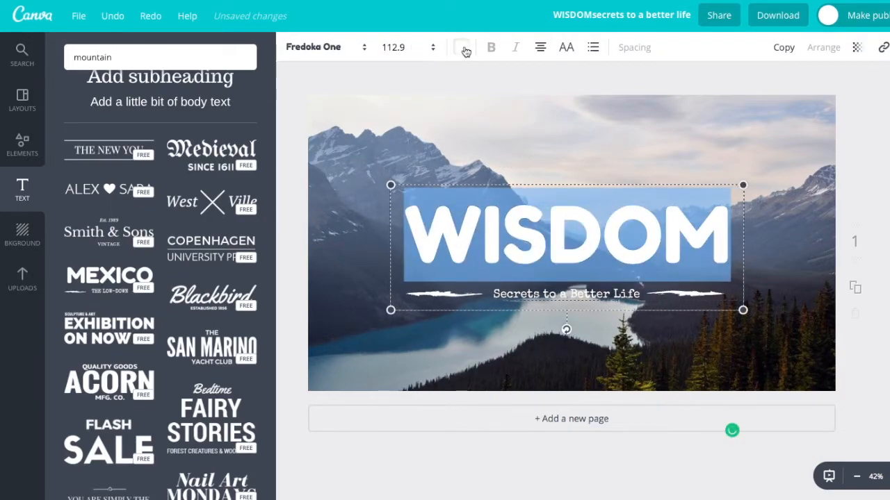
pyautogui.click(461, 48)
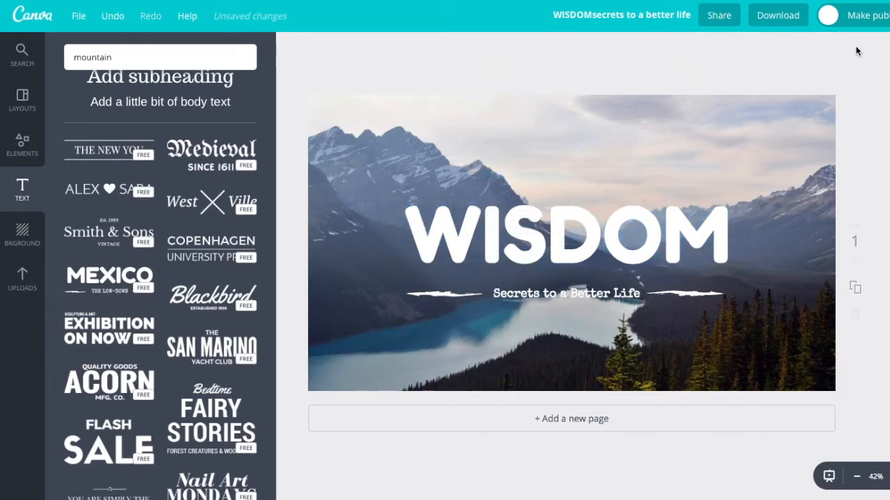
pyautogui.click(565, 233)
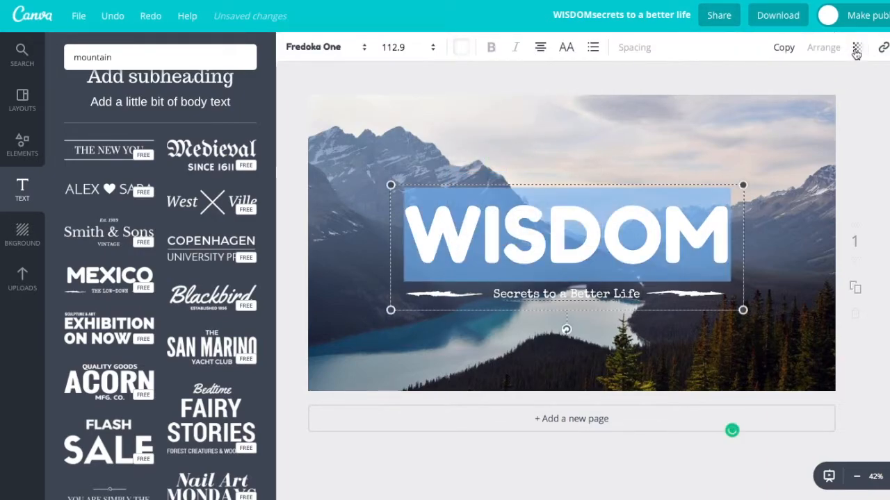
pyautogui.click(856, 48)
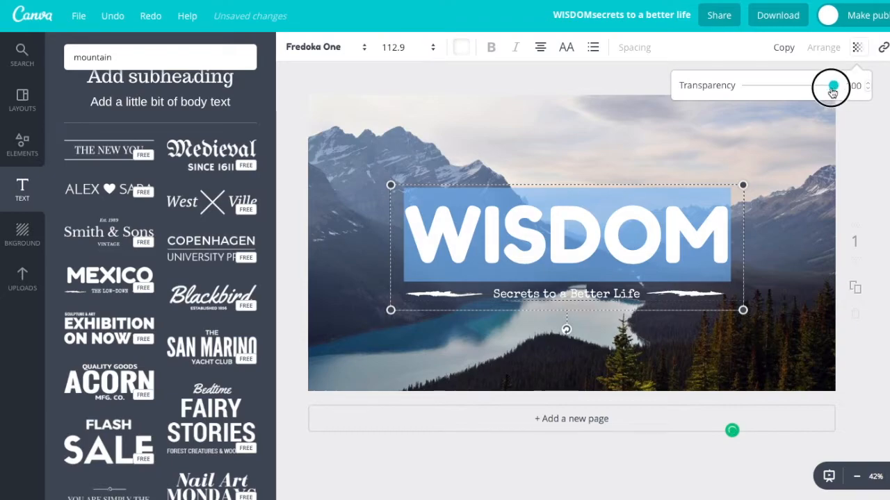
pyautogui.moveTo(832, 87); pyautogui.dragTo(823, 86)
pyautogui.write('man')
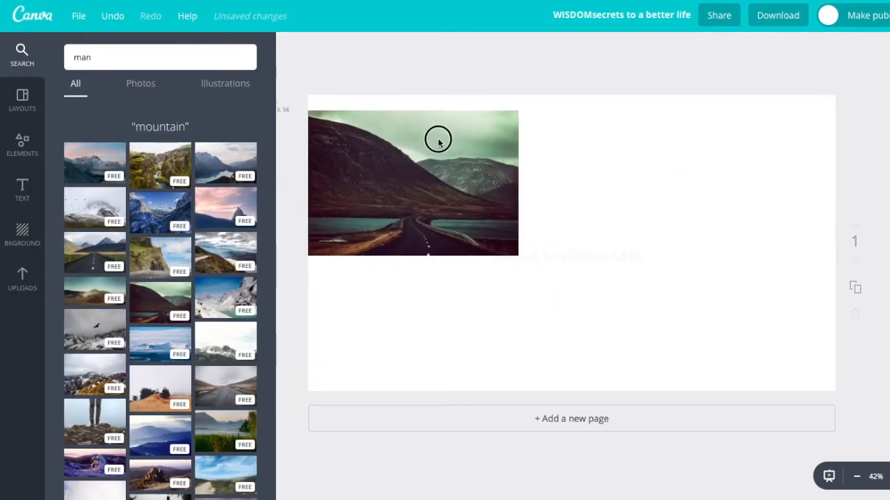
# Step: Replace the lake scene with the dark mountain road photo as the page background
pyautogui.click(438, 139)
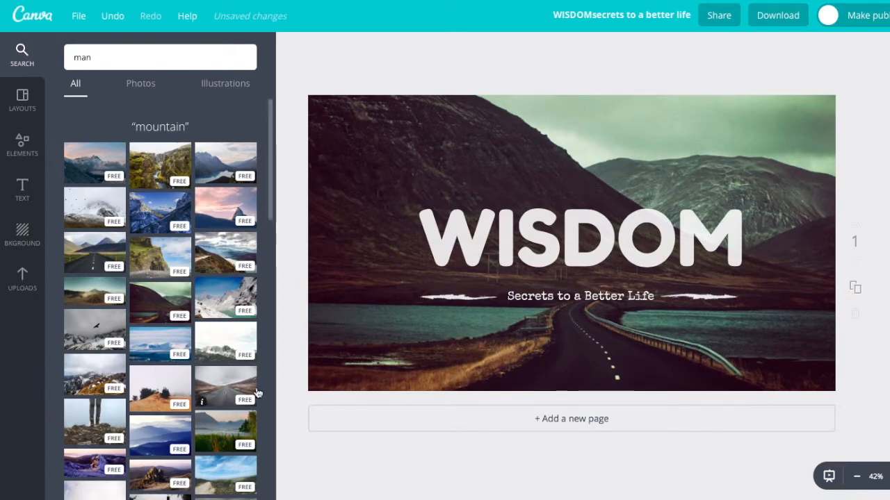
pyautogui.moveTo(604, 50)
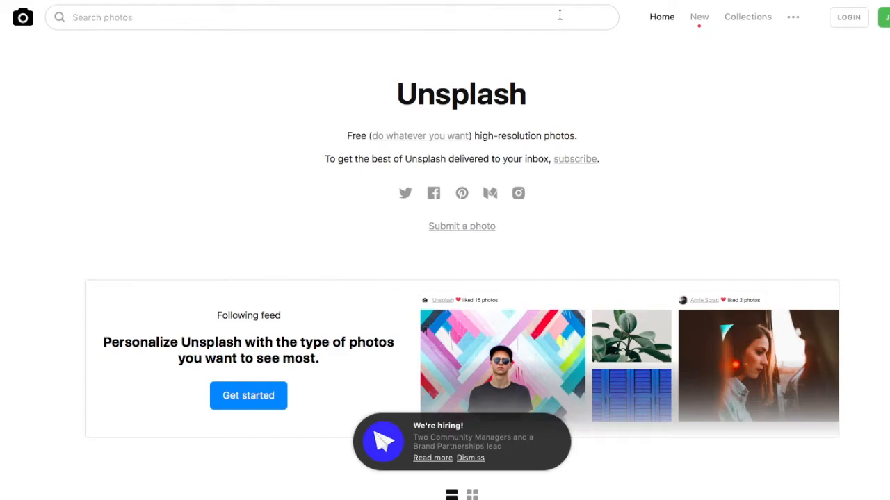
# Step: Search Unsplash for 'thinking' and scroll through the photos of people in thought
pyautogui.write('thinking')
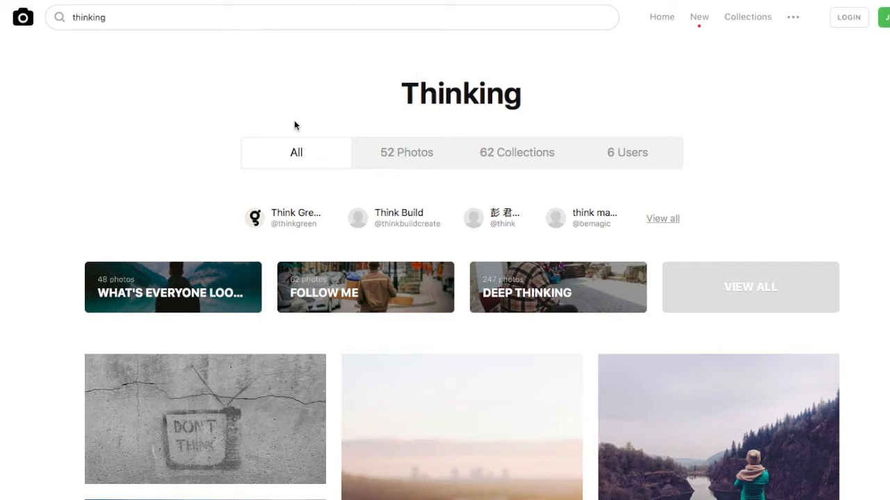
pyautogui.scroll(-3)
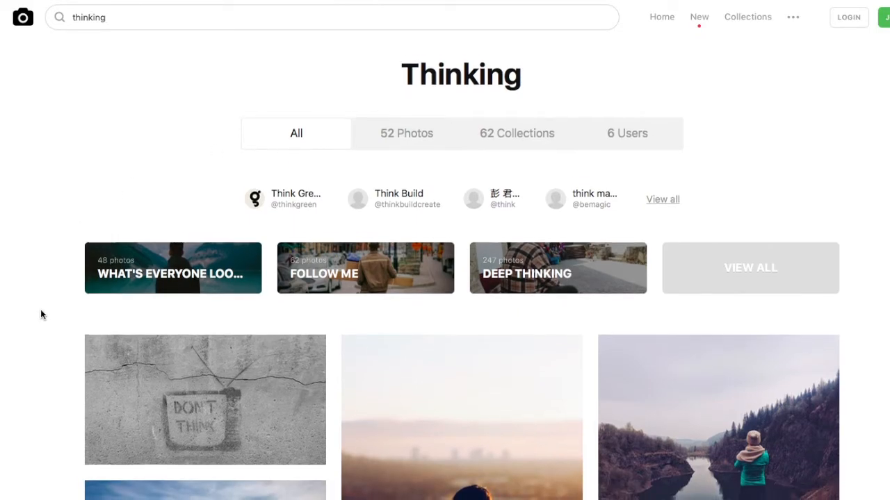
pyautogui.scroll(-3)
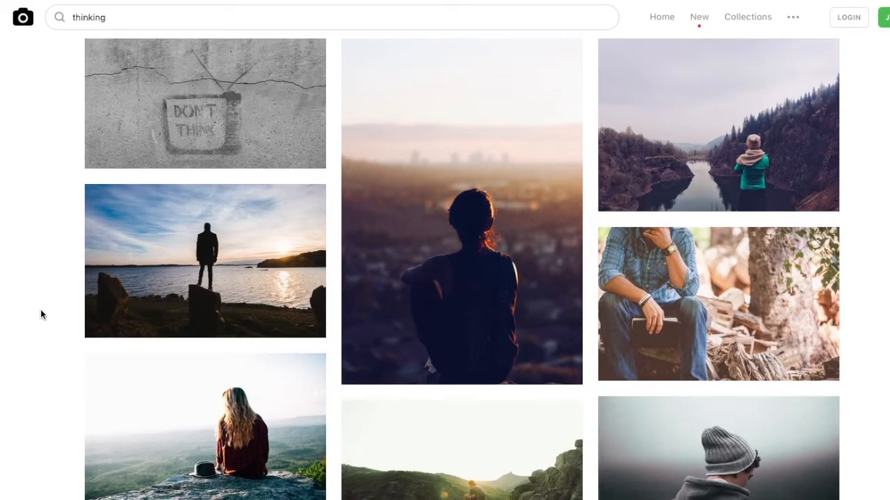
pyautogui.scroll(-3)
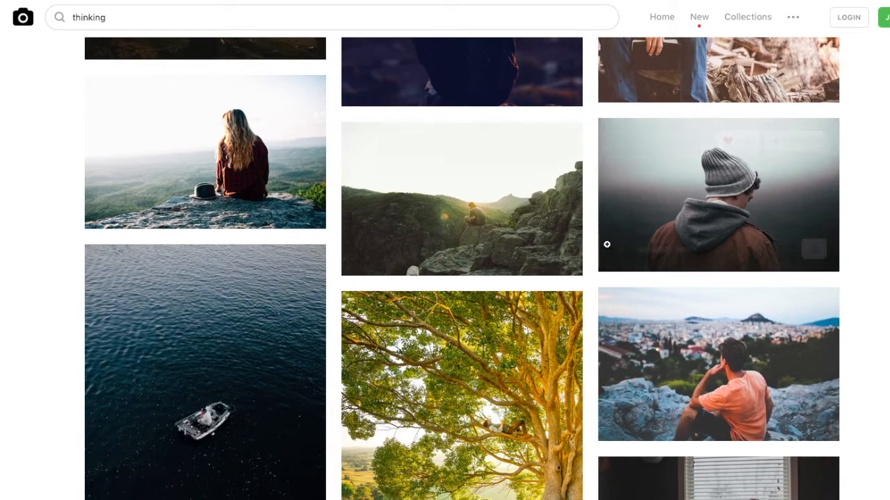
pyautogui.scroll(-3)
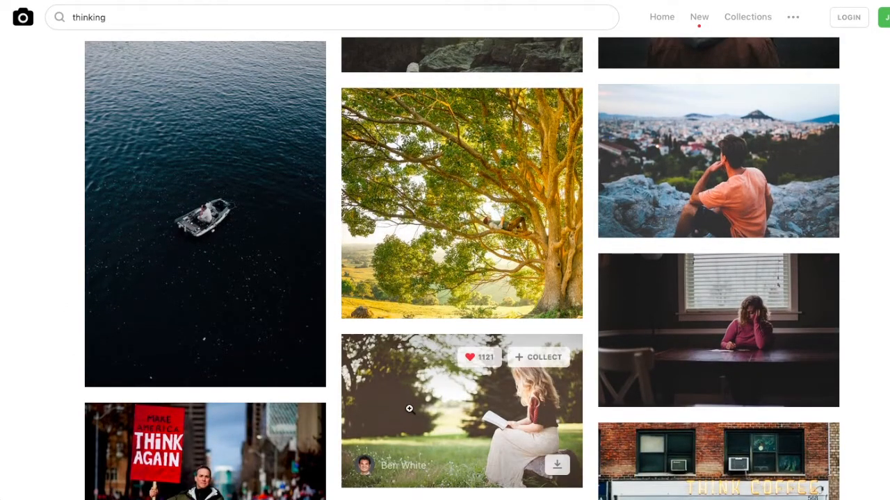
pyautogui.scroll(-3)
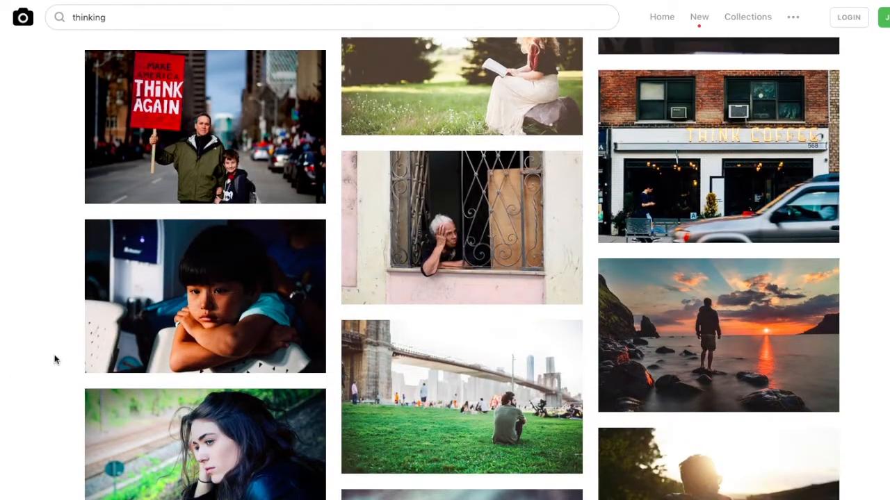
pyautogui.scroll(-3)
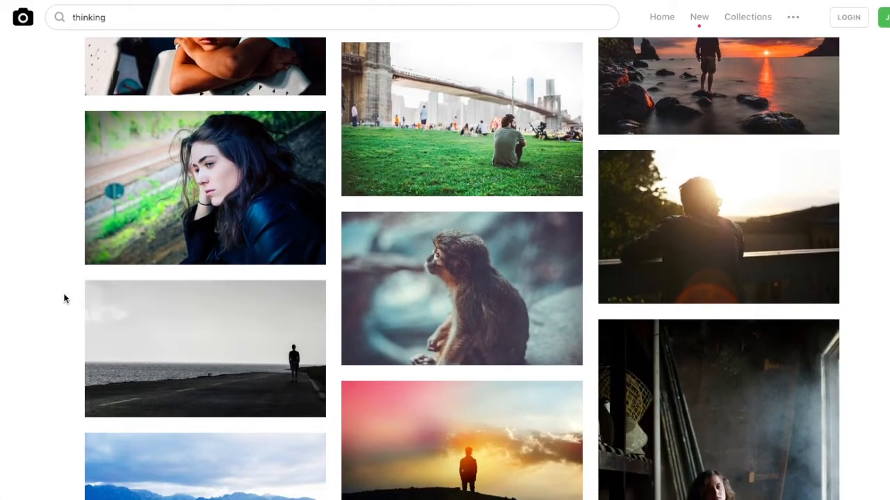
pyautogui.scroll(-3)
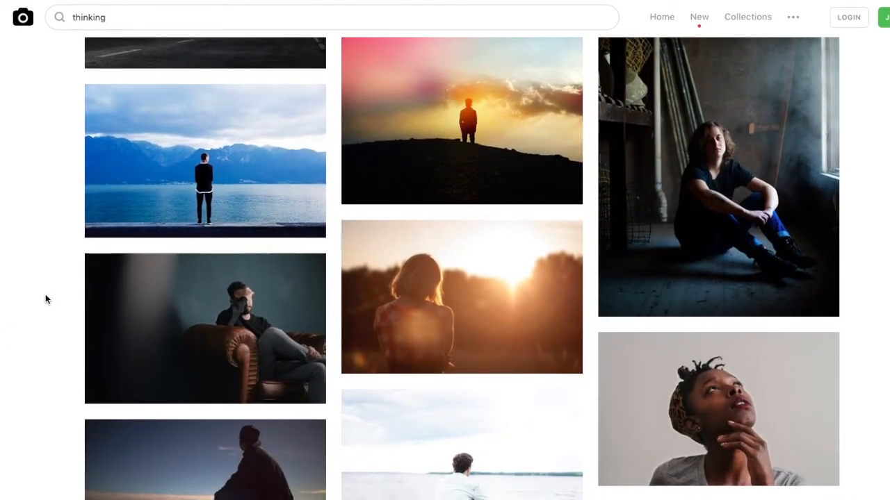
pyautogui.scroll(-3)
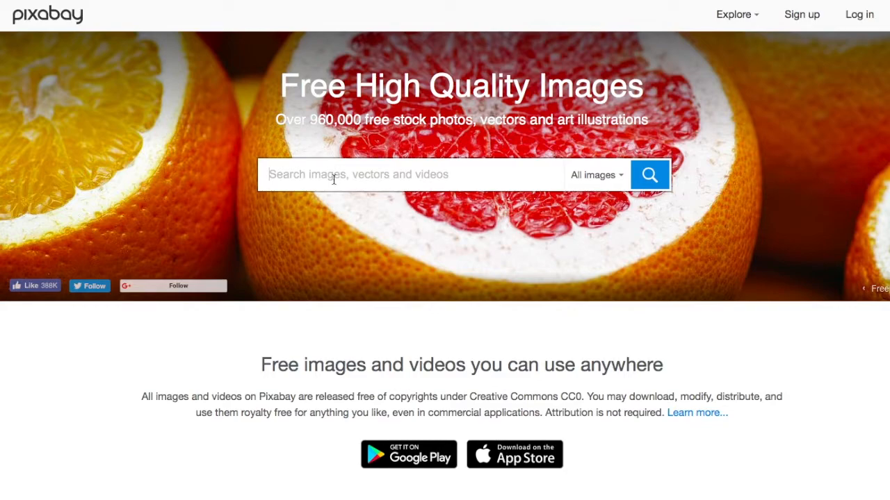
# Step: Search Pixabay for 'thinking' and scroll the 1,987 free image results
pyautogui.write('thinking')
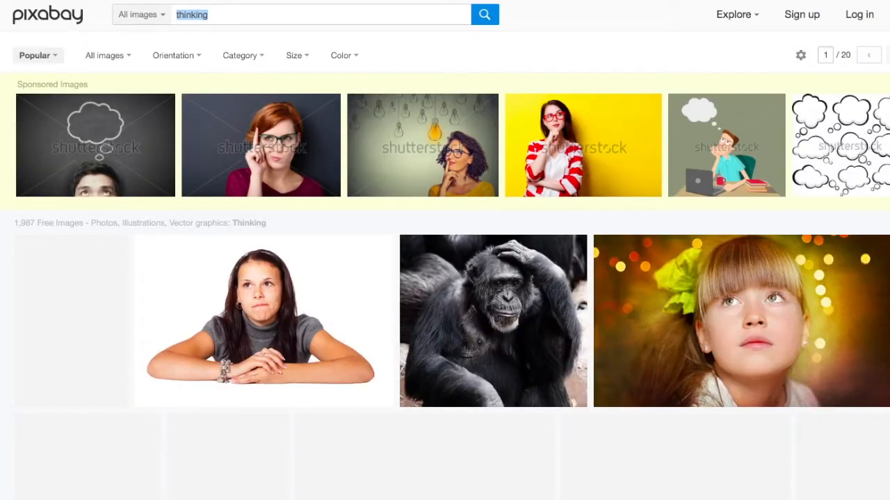
pyautogui.scroll(-3)
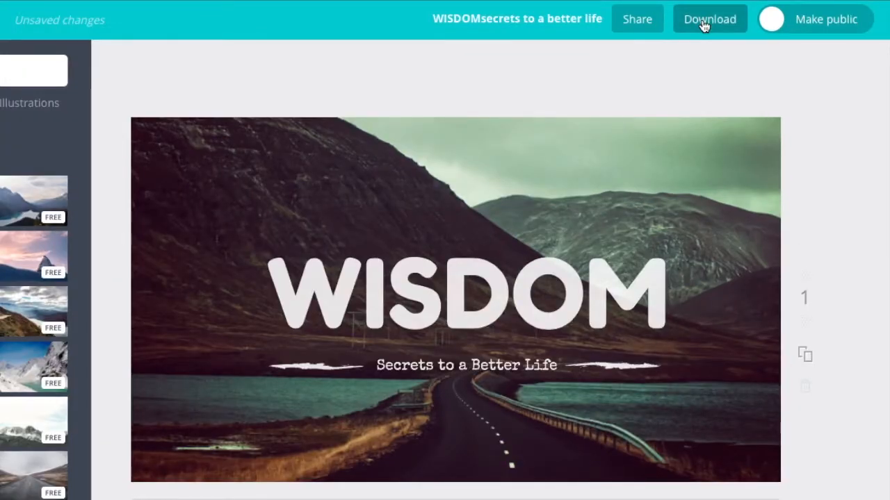
# Step: Download the WISDOM mountain-road design as JPG (Recommended) and close the confirmation popup
pyautogui.click(710, 19)
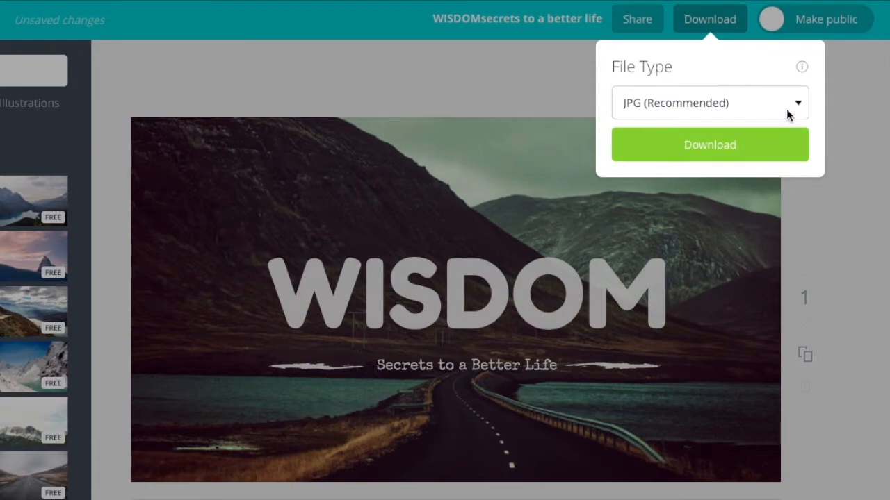
pyautogui.click(710, 103)
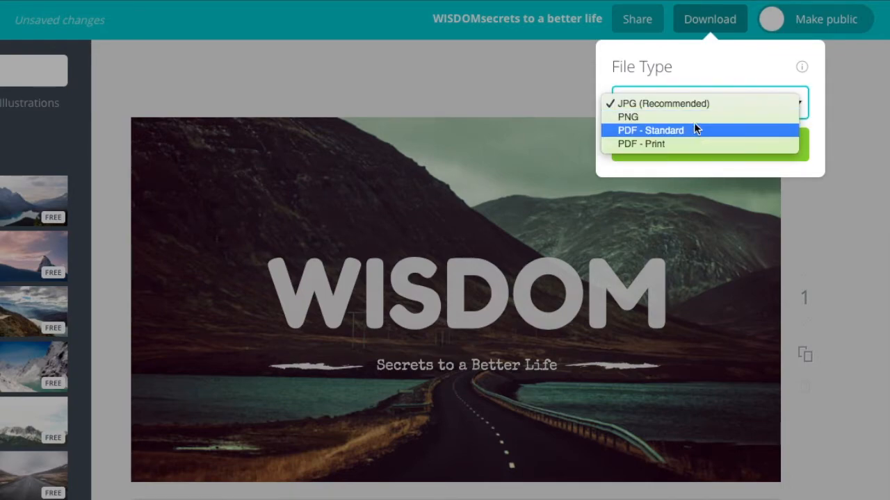
pyautogui.moveTo(699, 116)
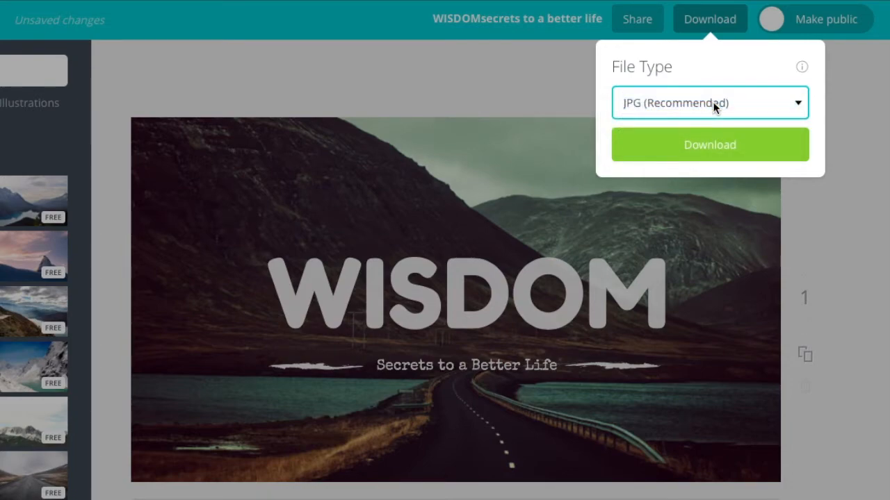
pyautogui.click(709, 145)
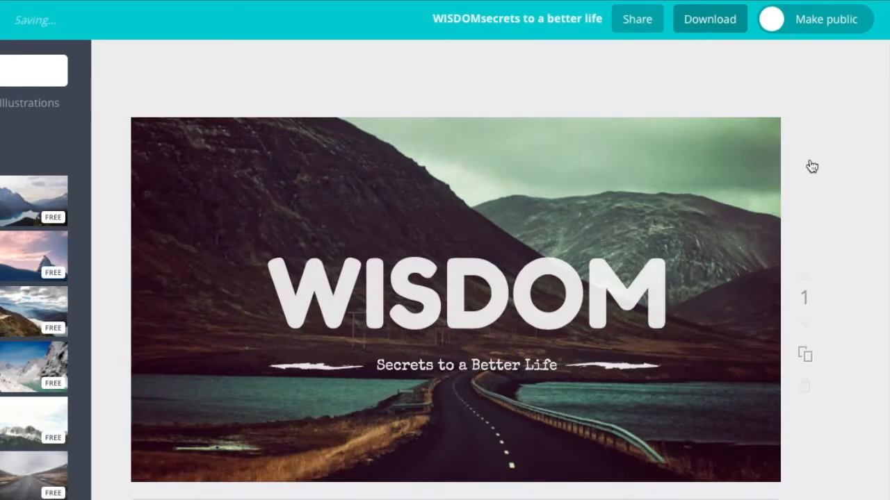
pyautogui.click(709, 18)
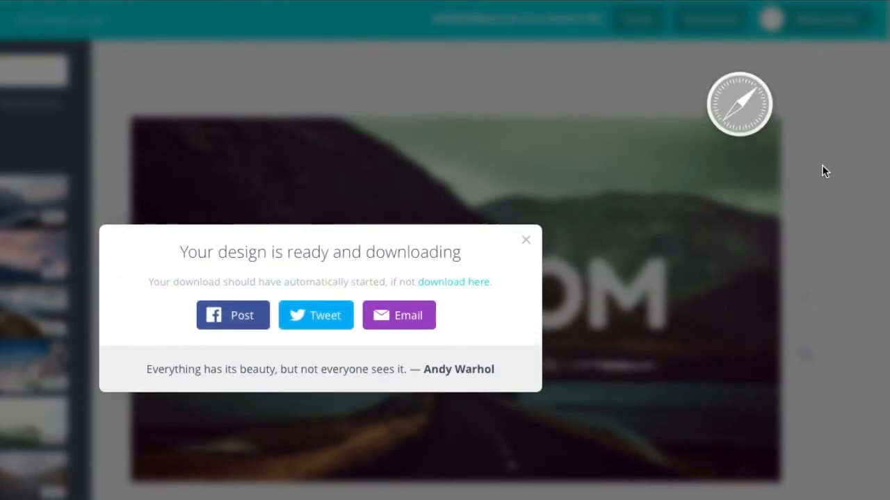
pyautogui.click(526, 240)
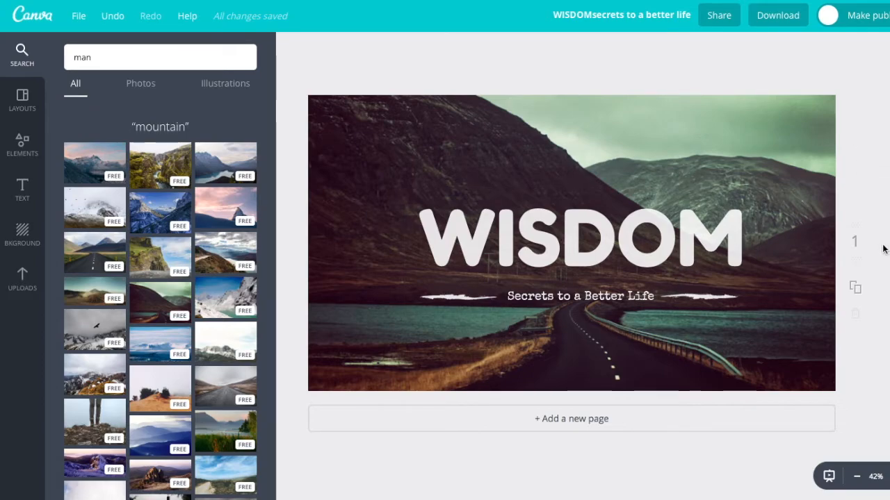
# Step: Shrink the WISDOM heading and subtitle and place them in the photo's top-right corner
pyautogui.moveTo(579, 244); pyautogui.dragTo(616, 201)
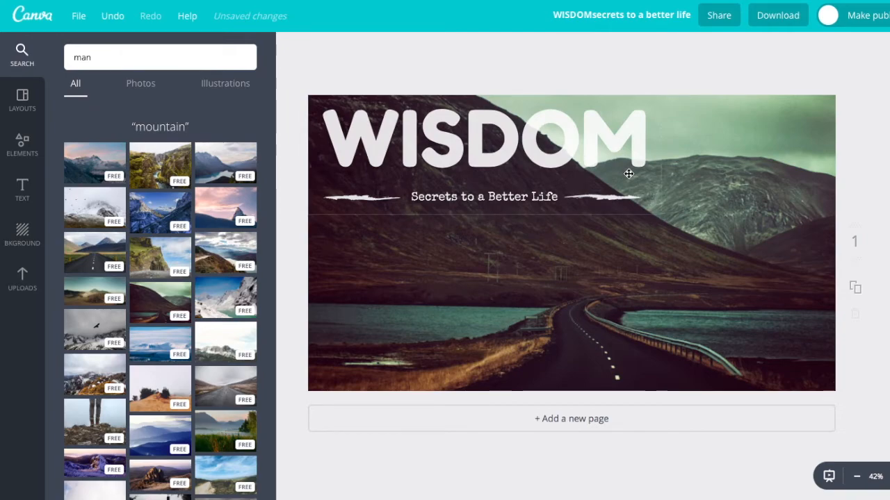
pyautogui.moveTo(628, 174); pyautogui.dragTo(610, 126)
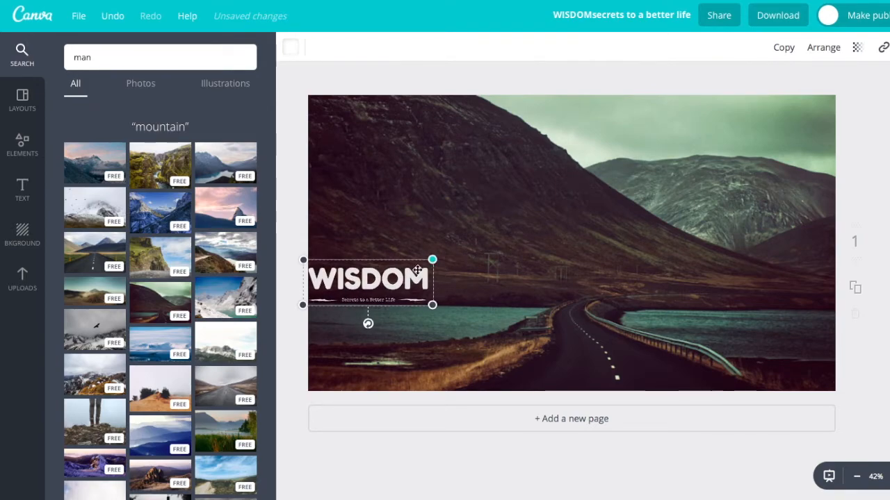
pyautogui.moveTo(367, 278); pyautogui.dragTo(761, 122)
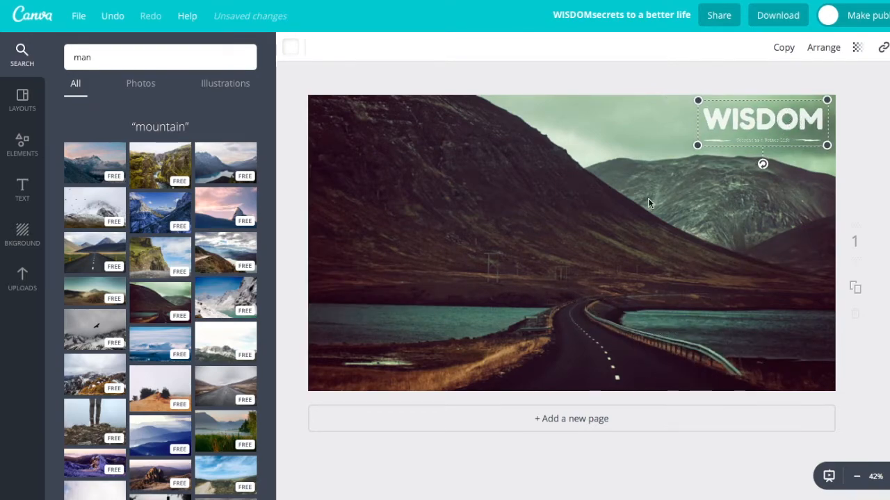
pyautogui.click(410, 249)
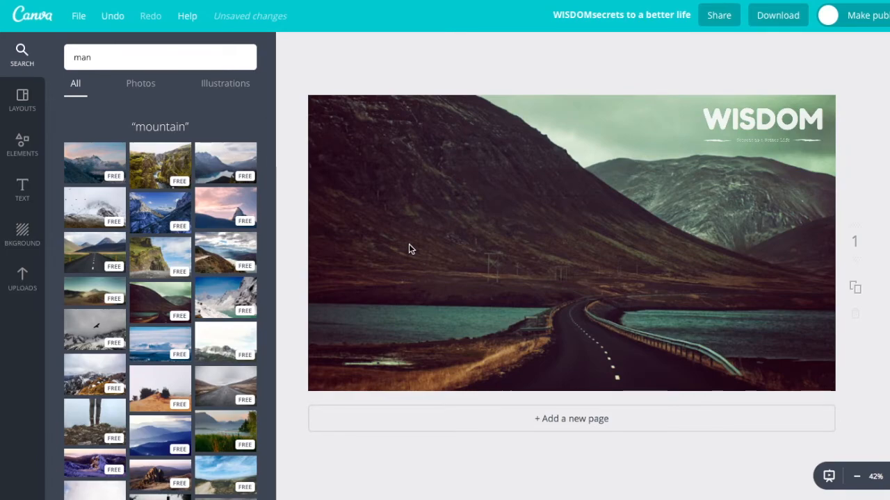
pyautogui.moveTo(490, 238)
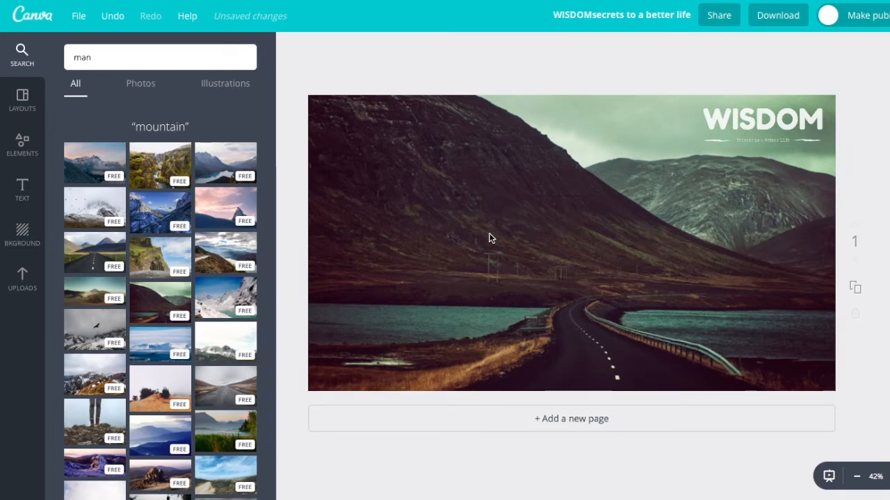
pyautogui.moveTo(368, 230)
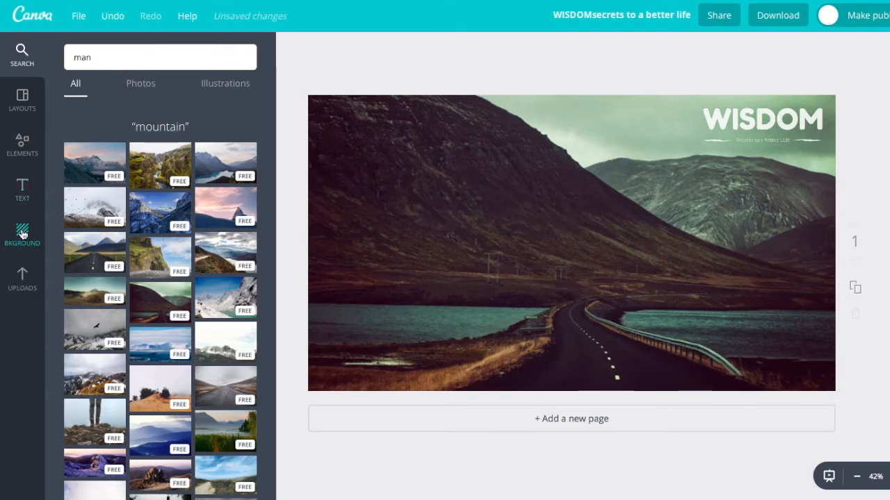
# Step: Add a square from Elements > Shapes, stretch it wide, and lower its transparency
pyautogui.click(22, 145)
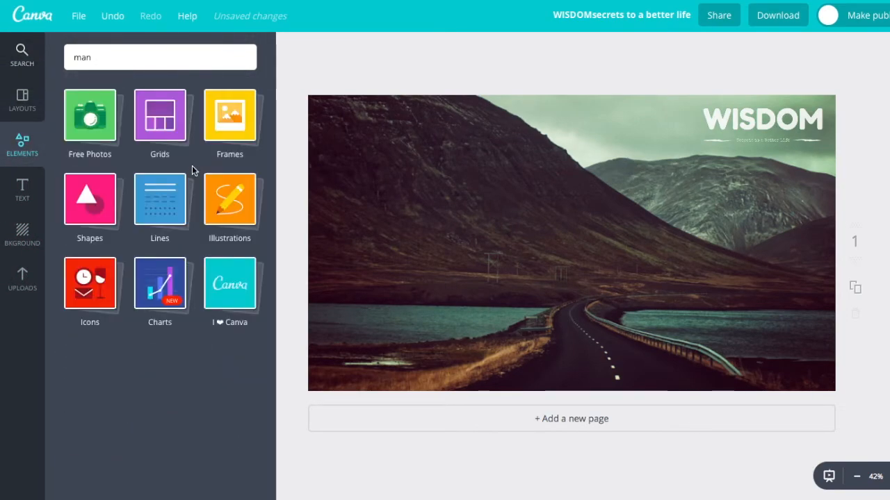
pyautogui.moveTo(159, 111)
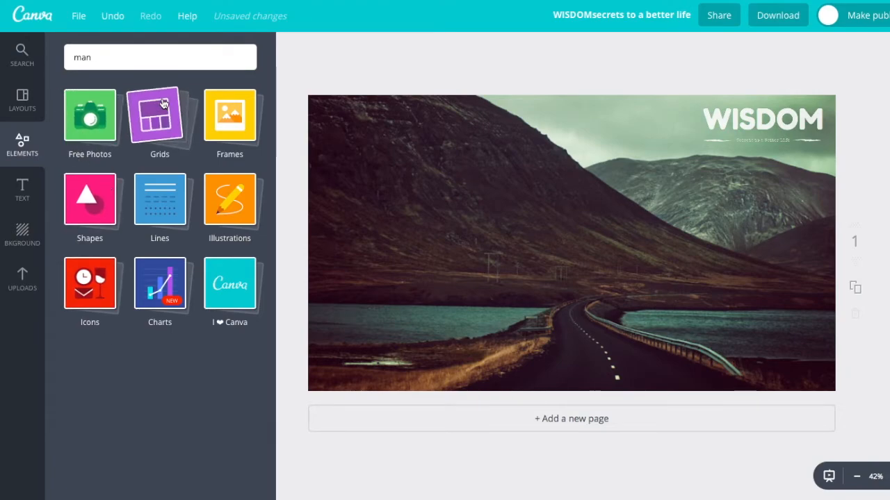
pyautogui.moveTo(89, 201)
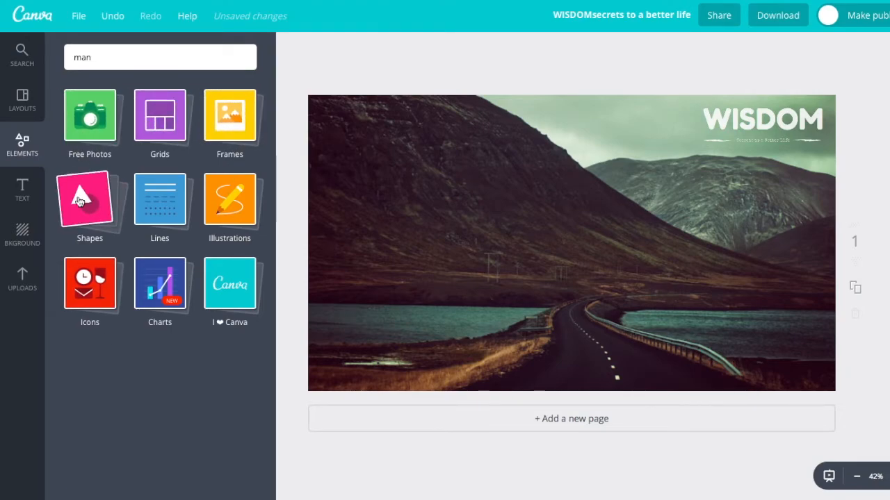
pyautogui.click(90, 201)
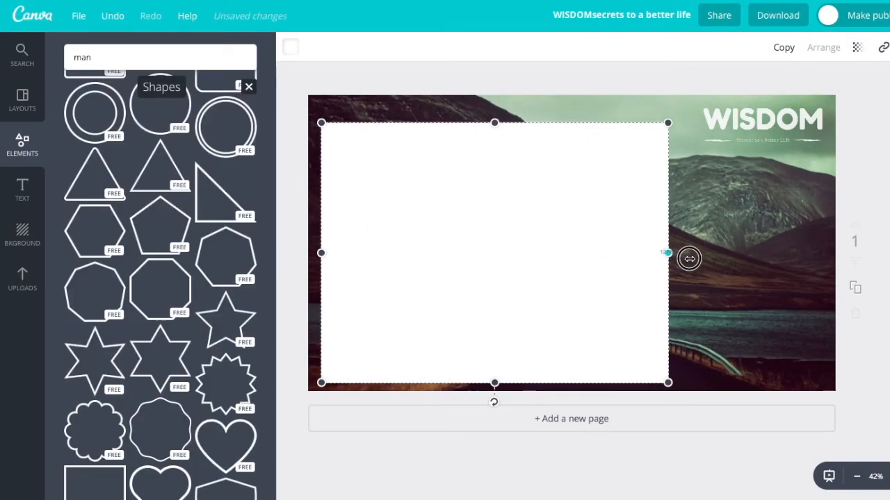
pyautogui.moveTo(667, 252); pyautogui.dragTo(681, 253)
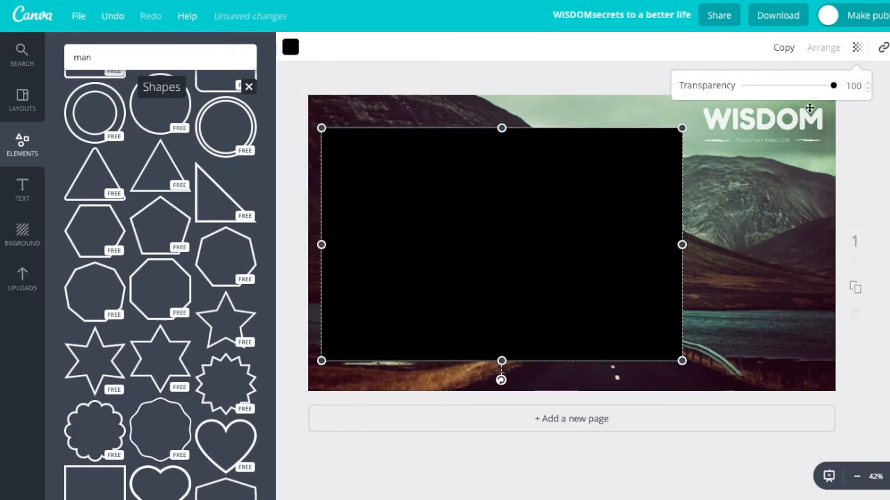
pyautogui.moveTo(833, 85); pyautogui.dragTo(770, 85)
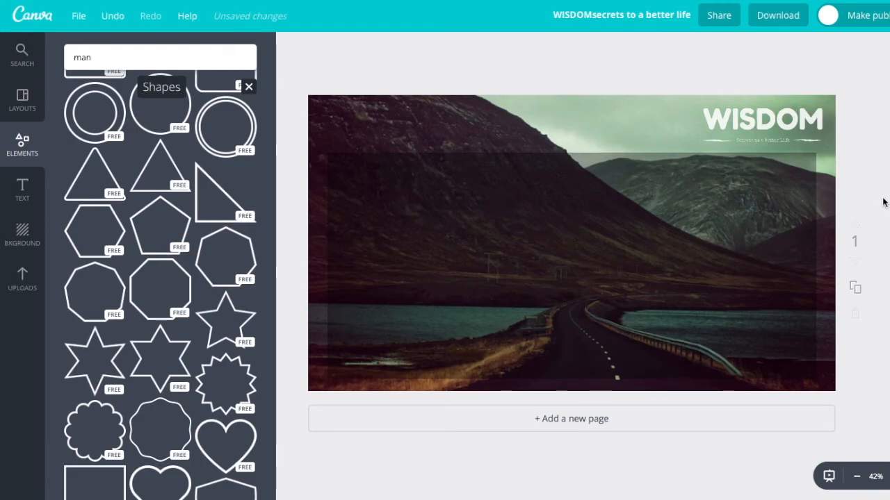
pyautogui.moveTo(875, 199)
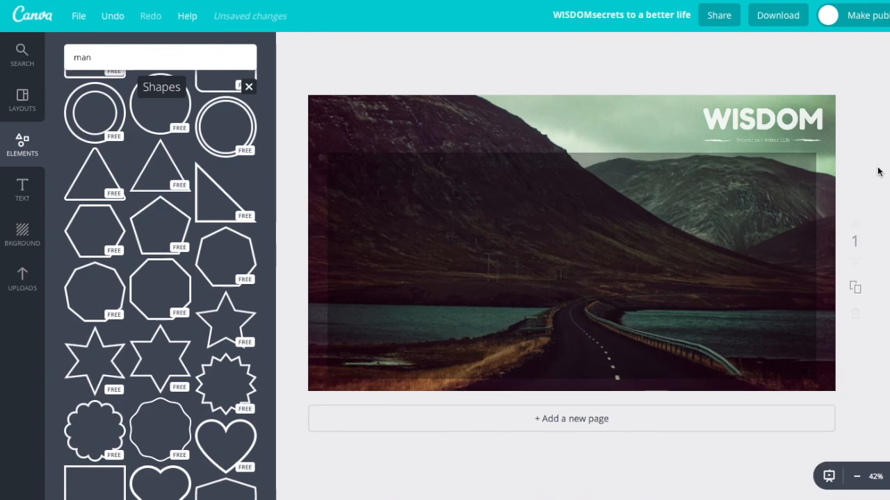
pyautogui.moveTo(887, 341)
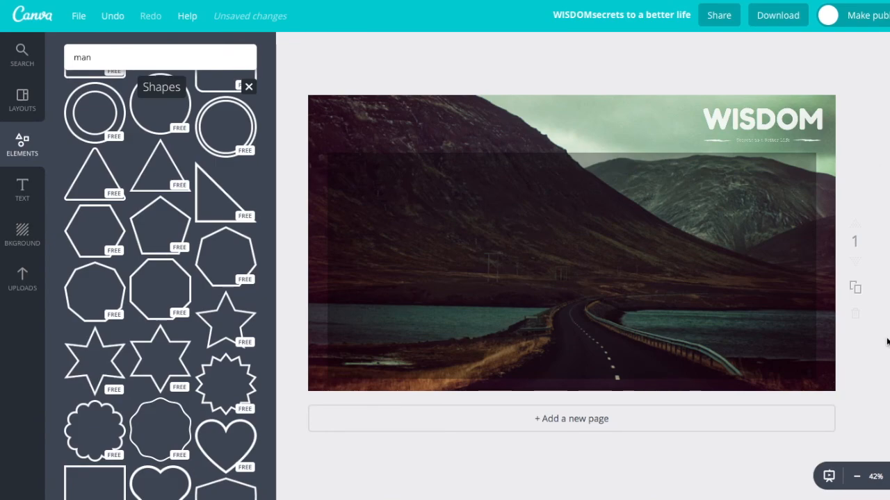